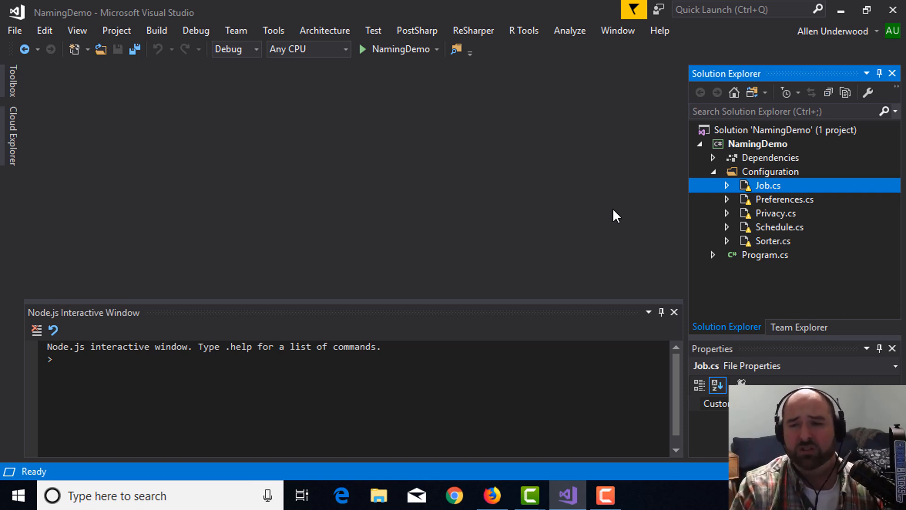
Open Job.cs from the Configuration folder and place the caret inside the Job class.
click(770, 171)
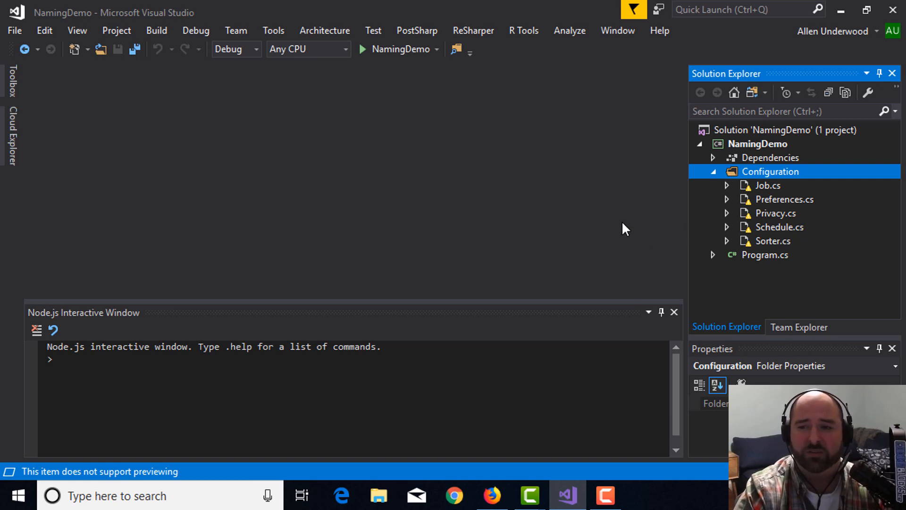
mouse_move(761, 185)
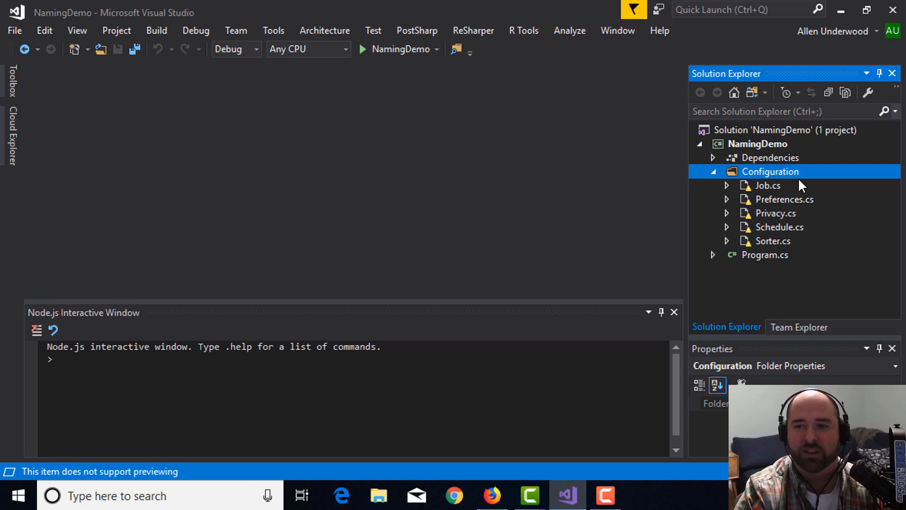
mouse_move(836, 186)
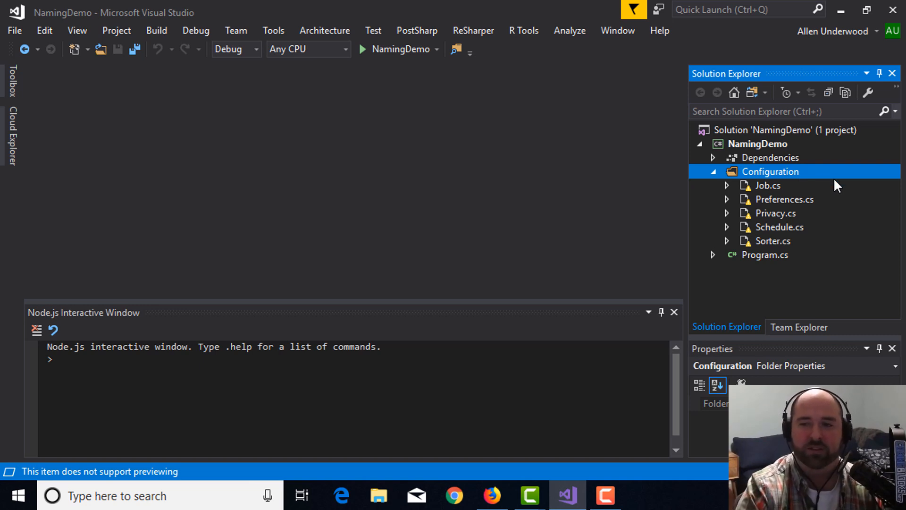
mouse_move(777, 190)
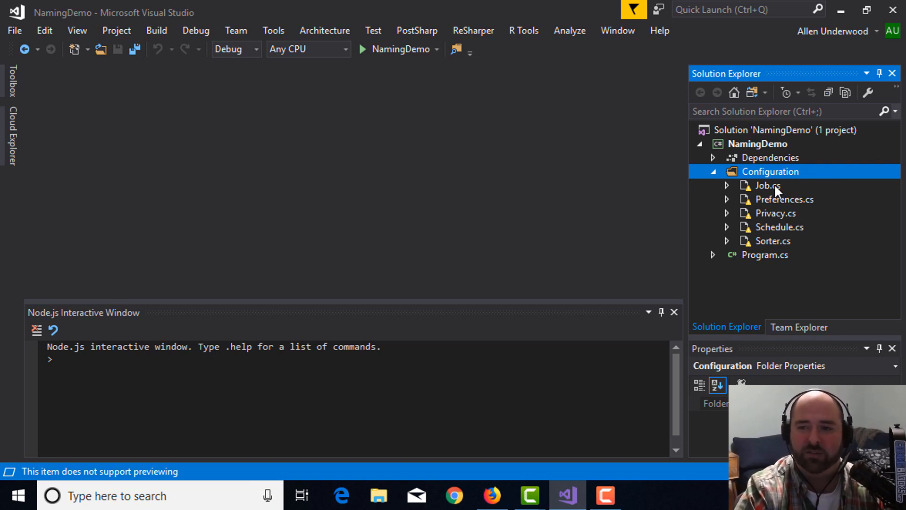
mouse_move(784, 190)
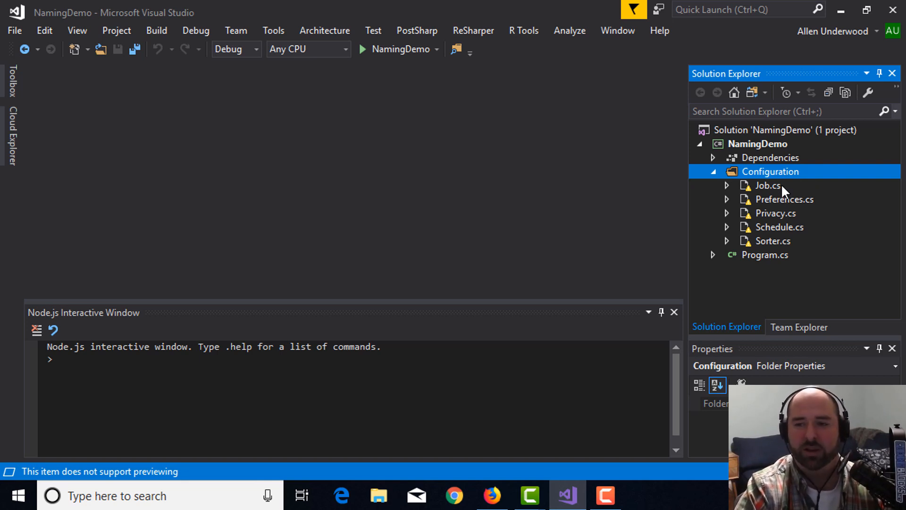
mouse_move(766, 189)
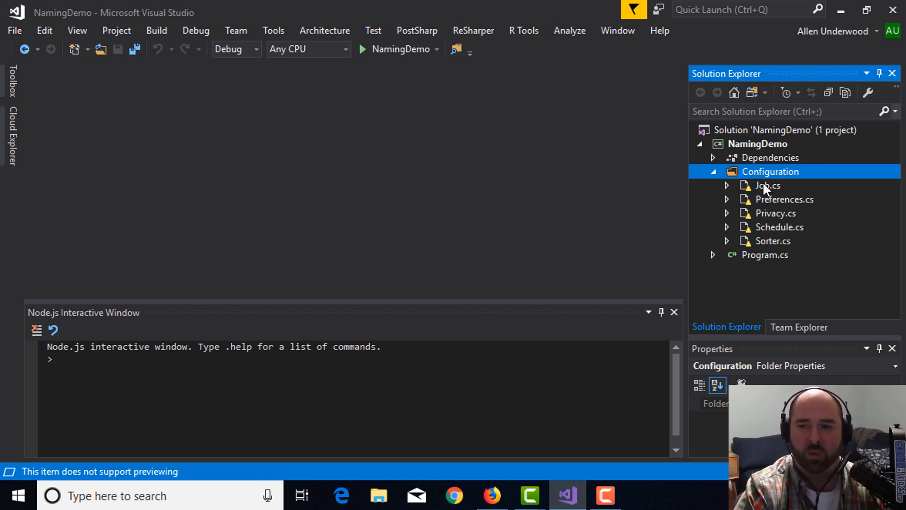
mouse_move(782, 193)
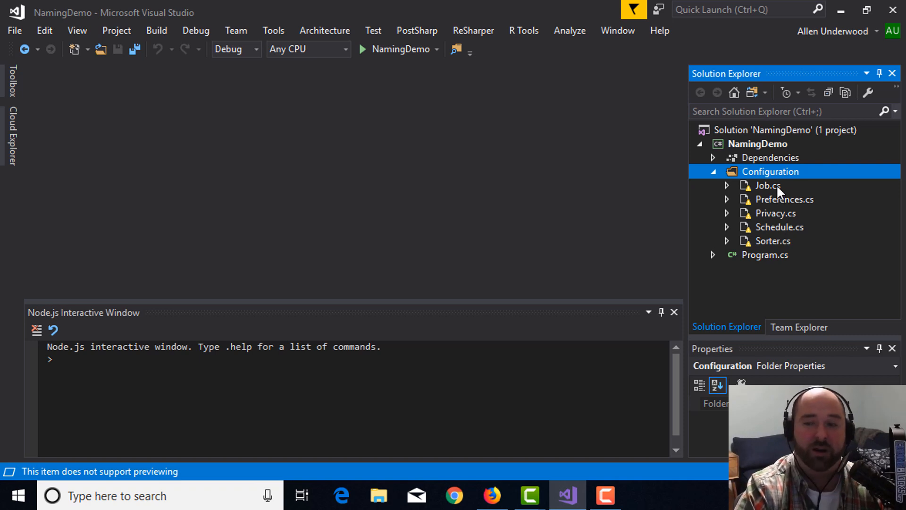
double_click(768, 185)
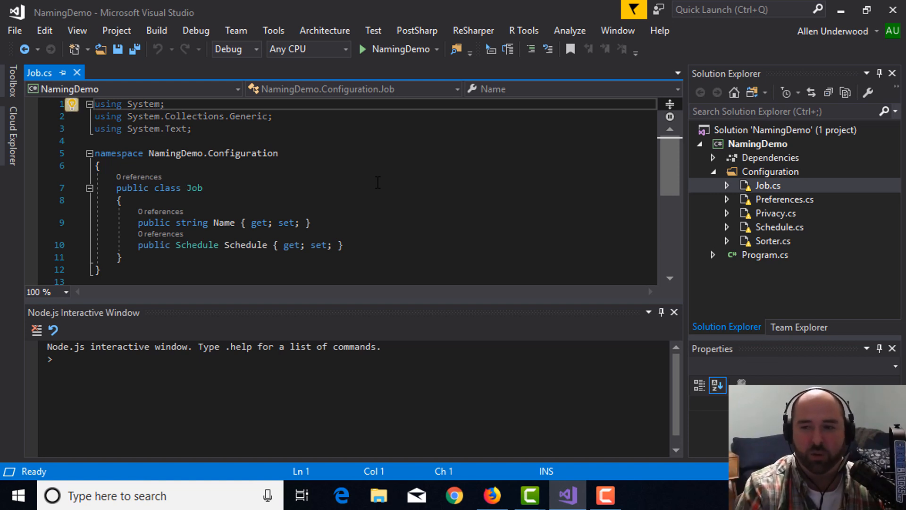
click(204, 188)
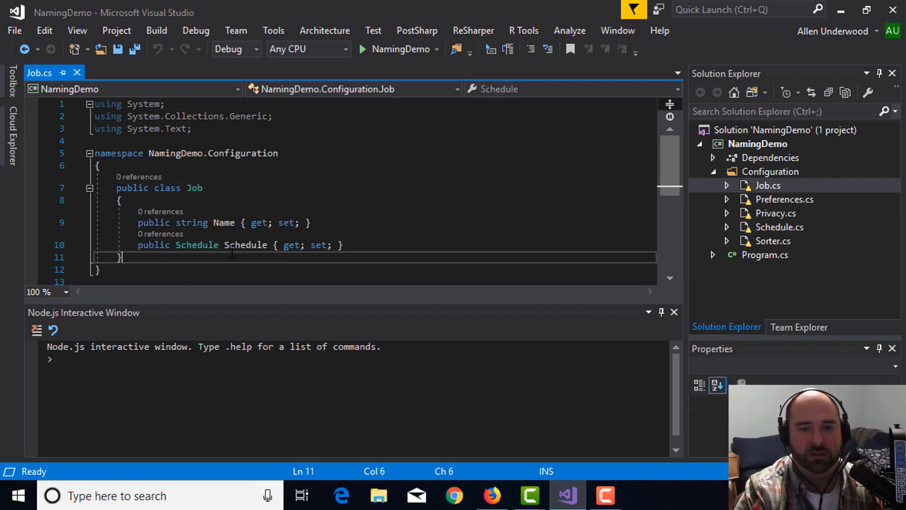
mouse_move(673, 204)
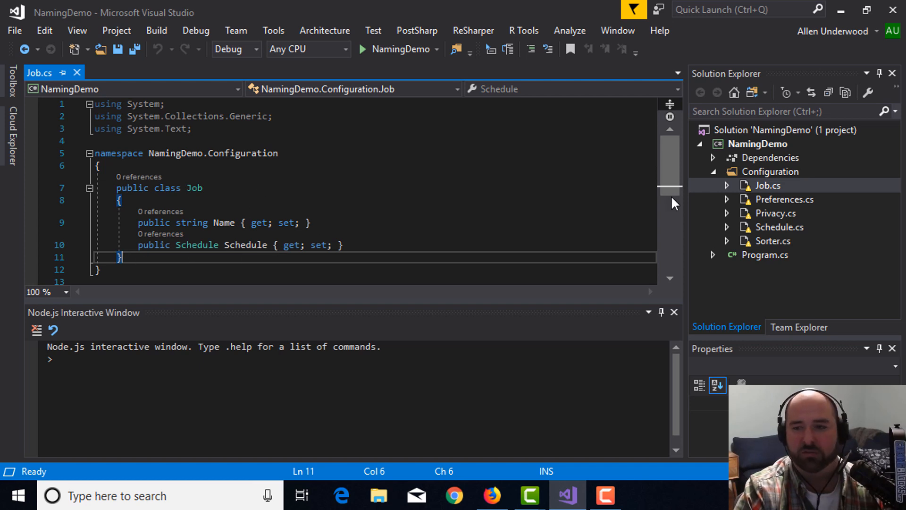
mouse_move(792, 197)
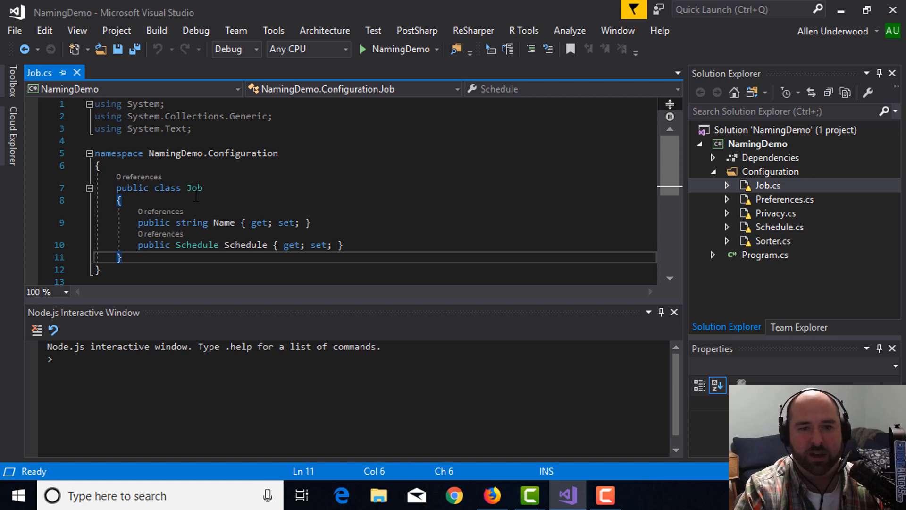
click(122, 200)
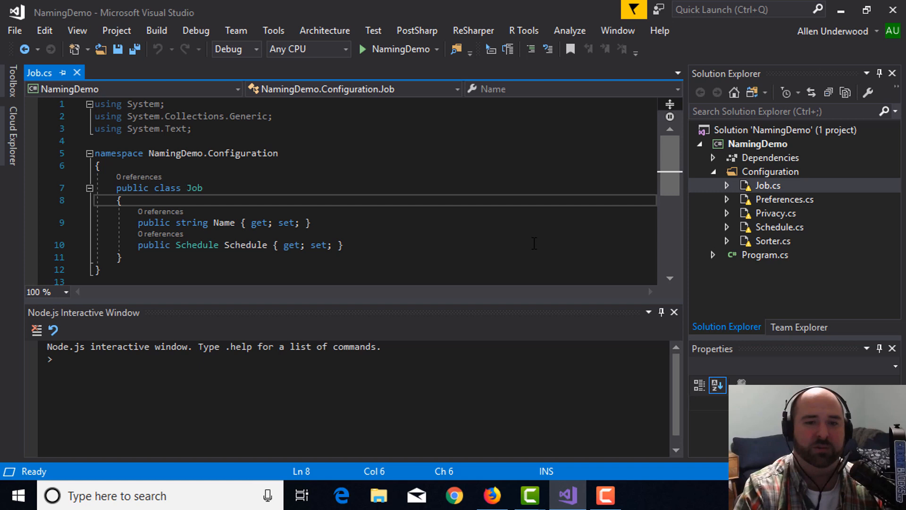
mouse_move(721, 235)
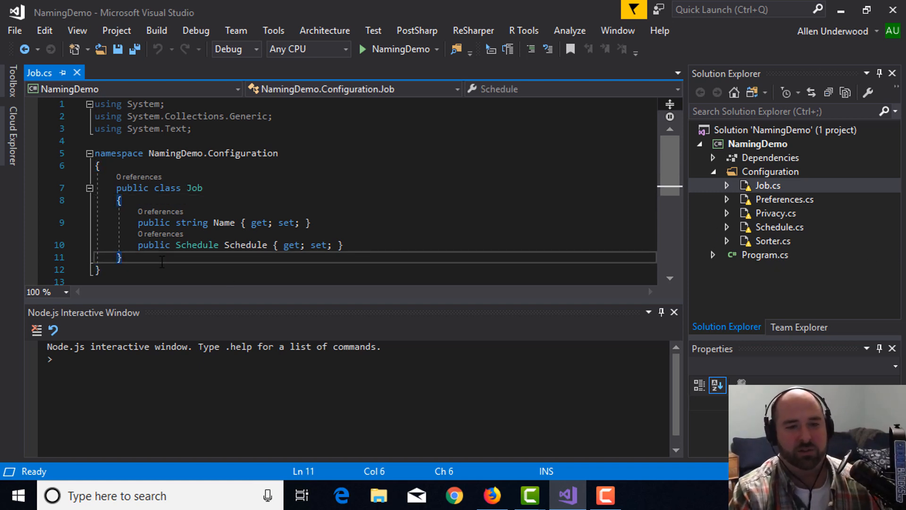
Enter a trial 'public Schedule' declaration inside the Job class.
text(public Sc)
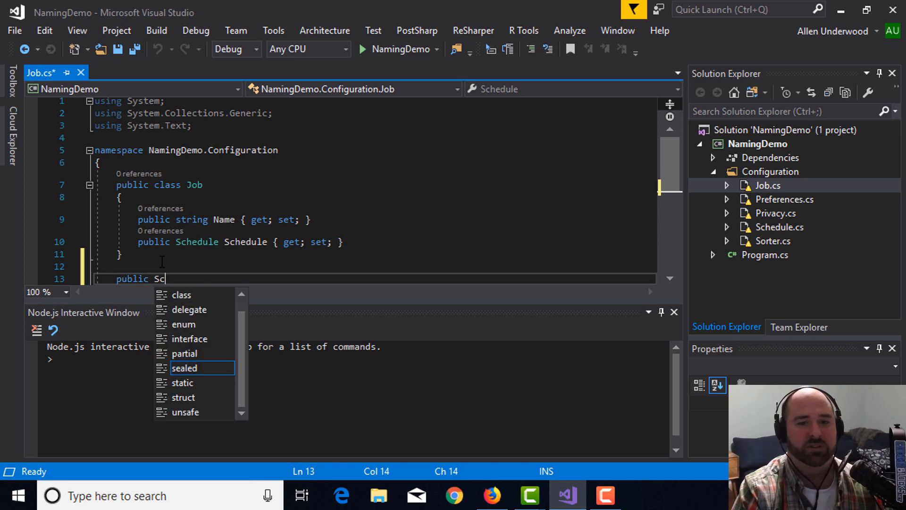
text(hedule)
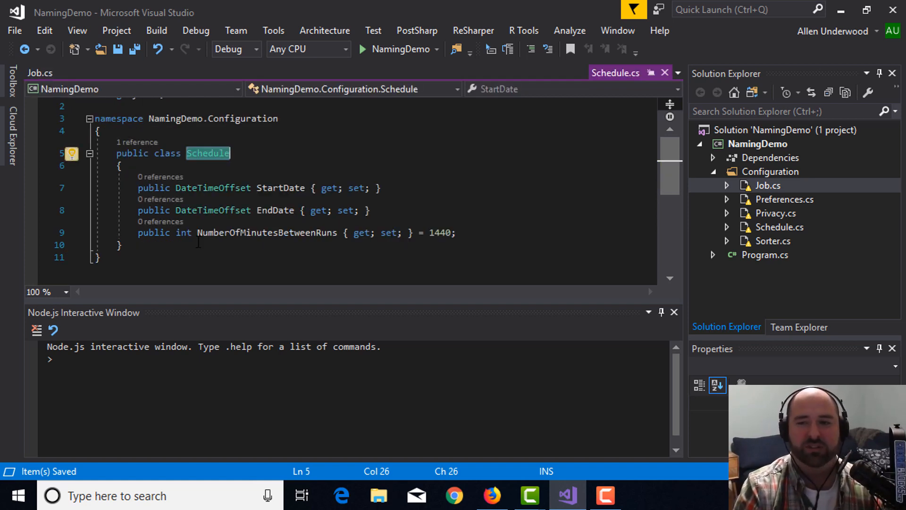
Return to the Job.cs editor tab.
click(39, 73)
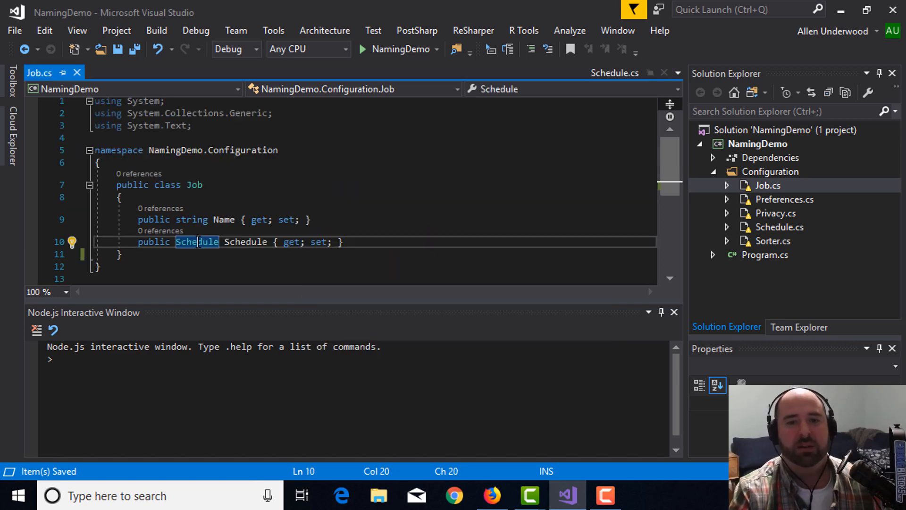
mouse_move(196, 242)
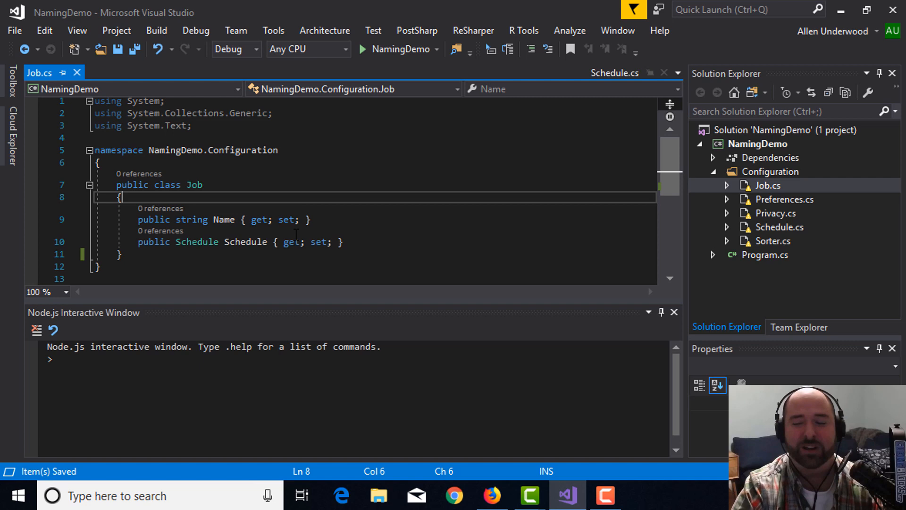
mouse_move(803, 259)
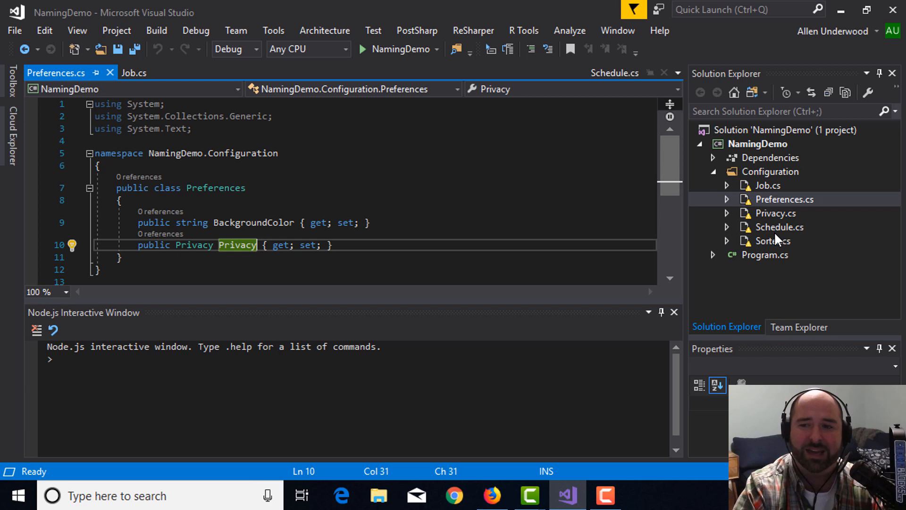
mouse_move(776, 243)
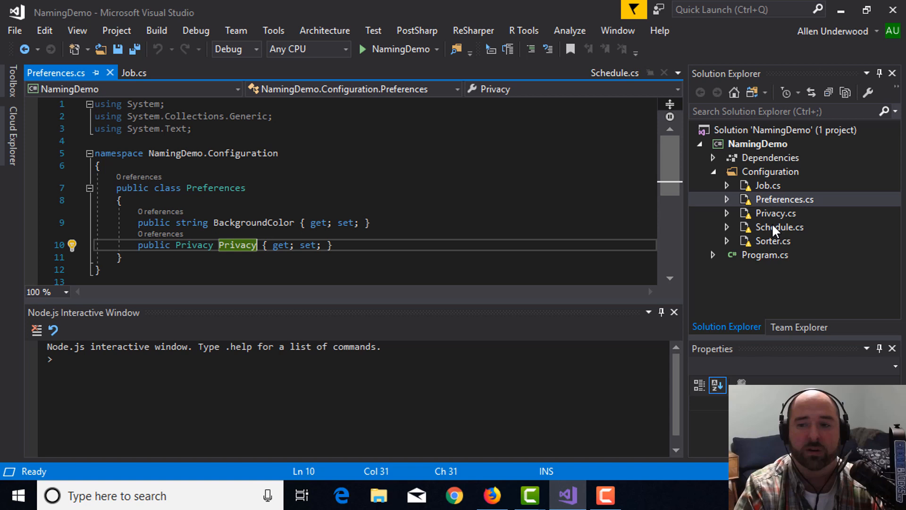
Select the Configuration folder in Solution Explorer.
click(771, 171)
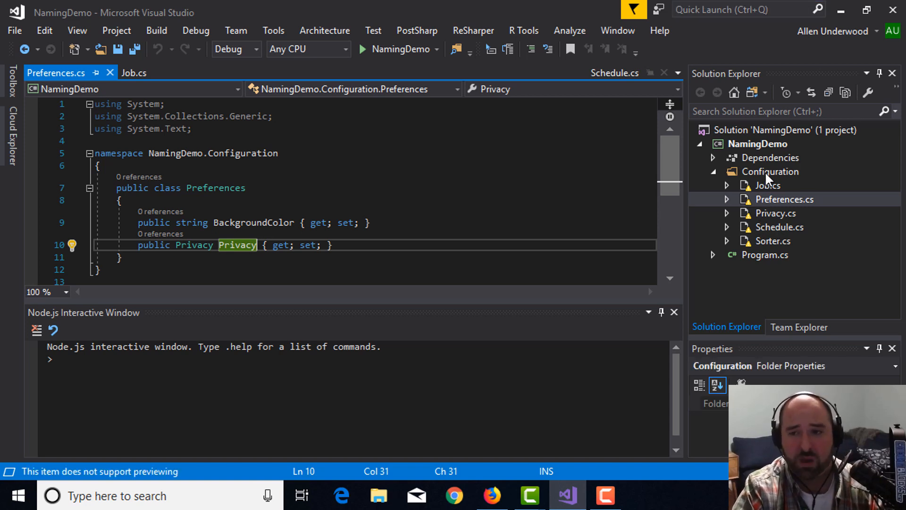
click(770, 172)
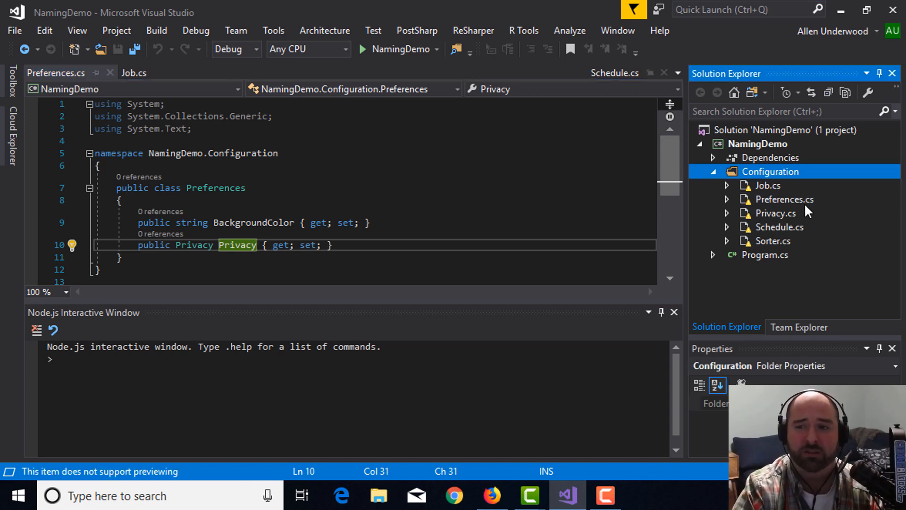
Add a new subfolder named Jobs inside the Configuration folder.
right_click(771, 171)
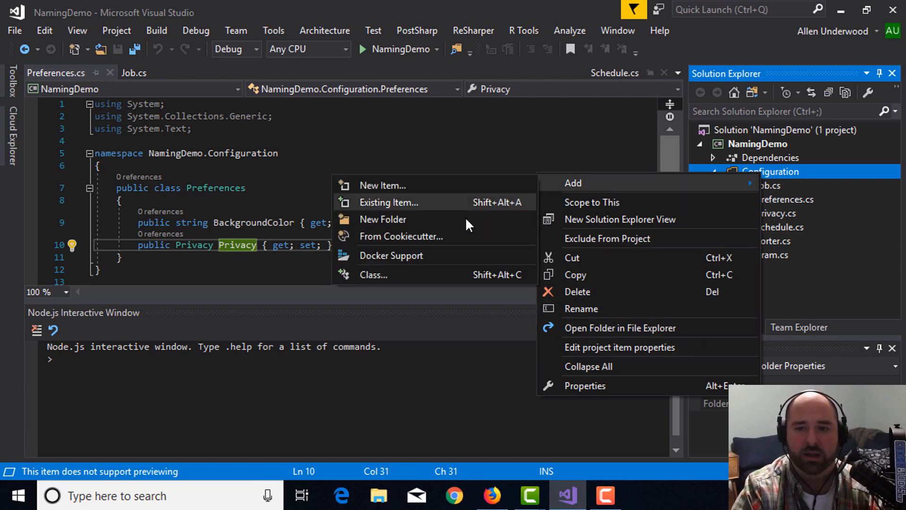
click(383, 219)
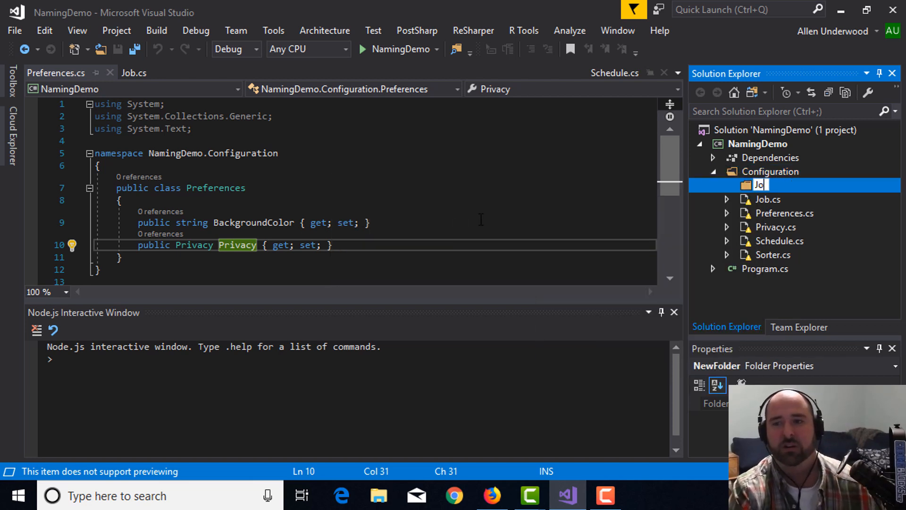
text(Jobs)
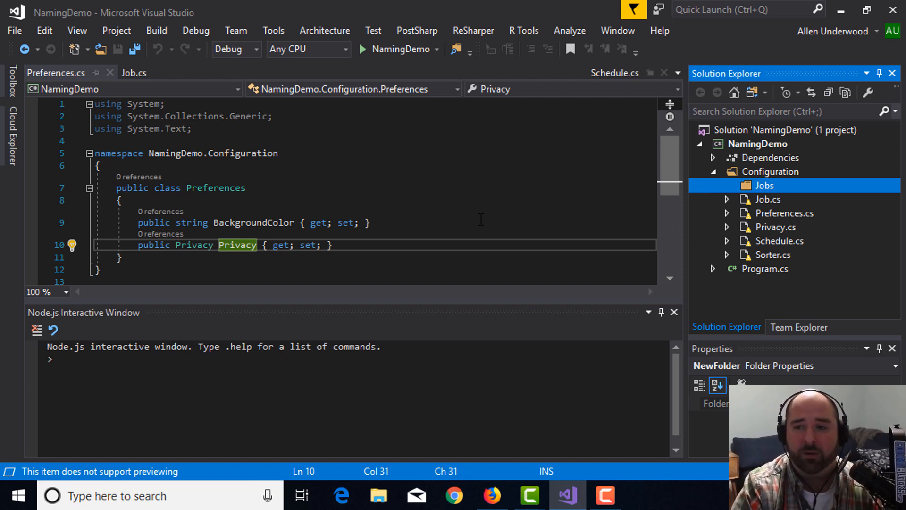
mouse_move(765, 233)
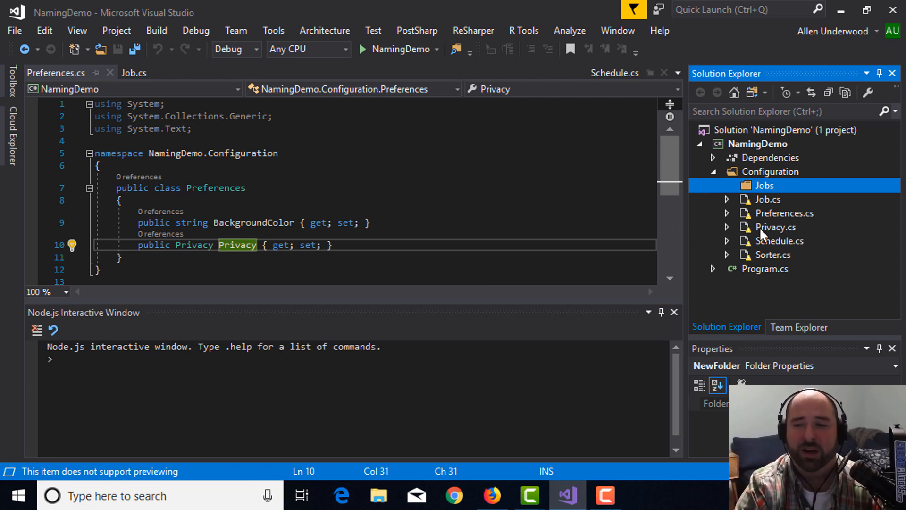
mouse_move(777, 186)
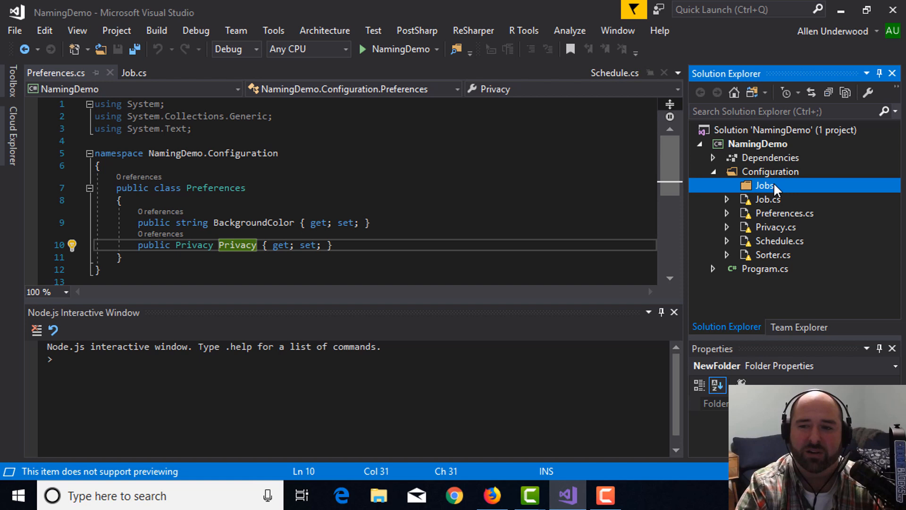
click(771, 171)
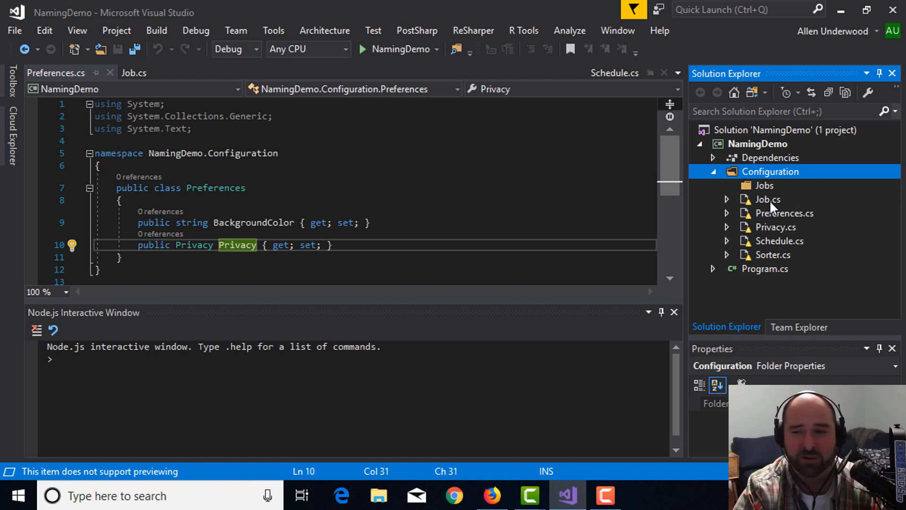
Add a new class named Main to the Jobs folder.
right_click(764, 185)
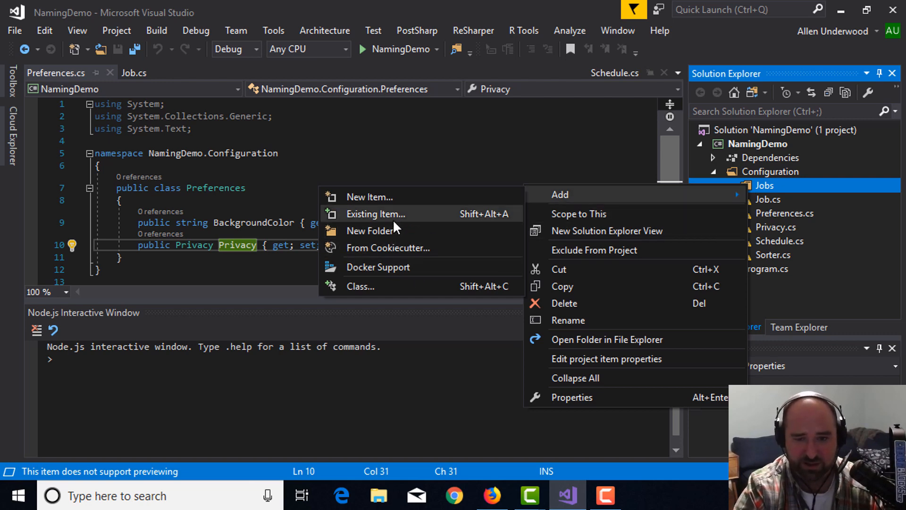
click(369, 196)
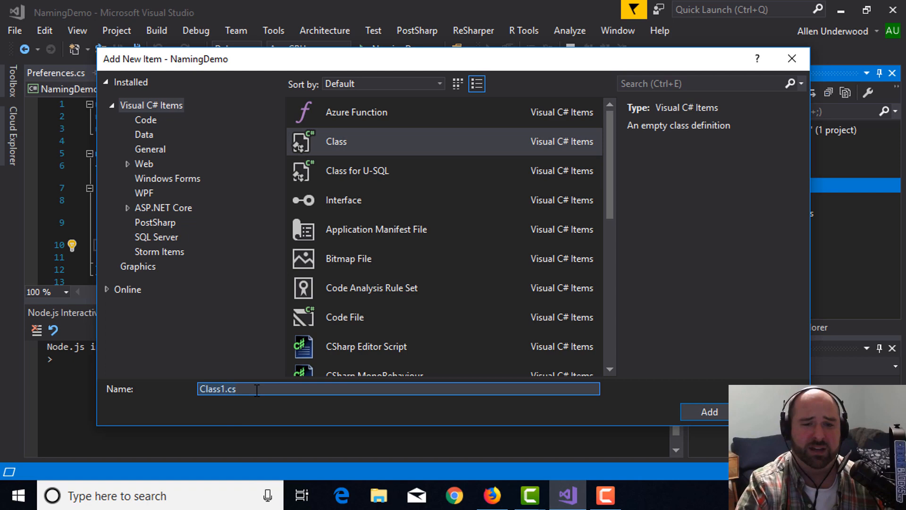
text(Main)
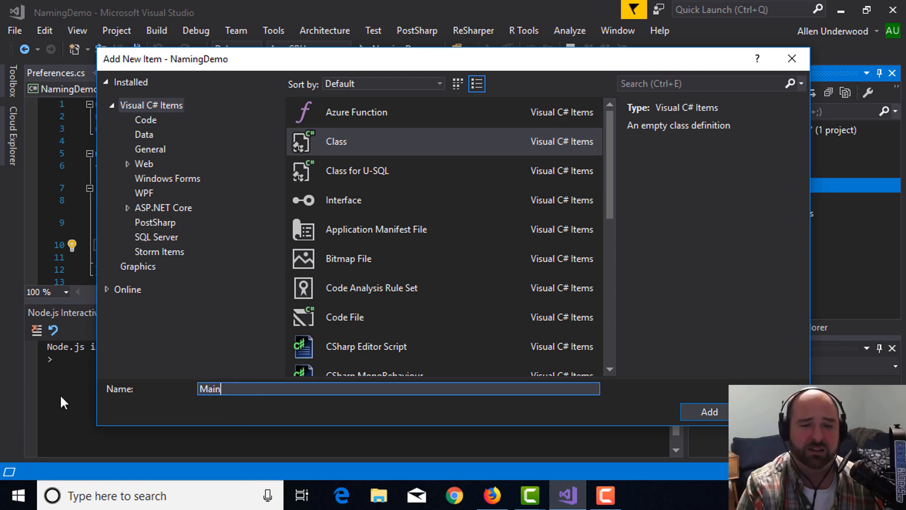
click(706, 412)
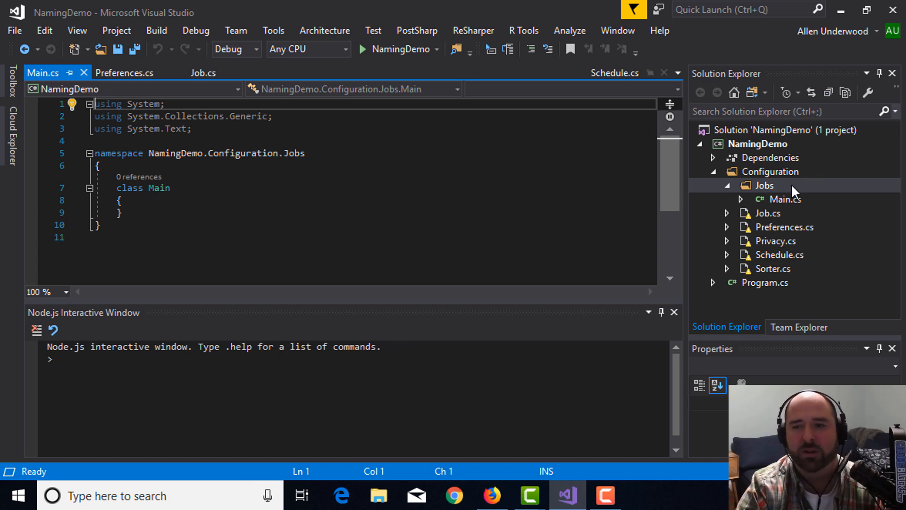
click(785, 200)
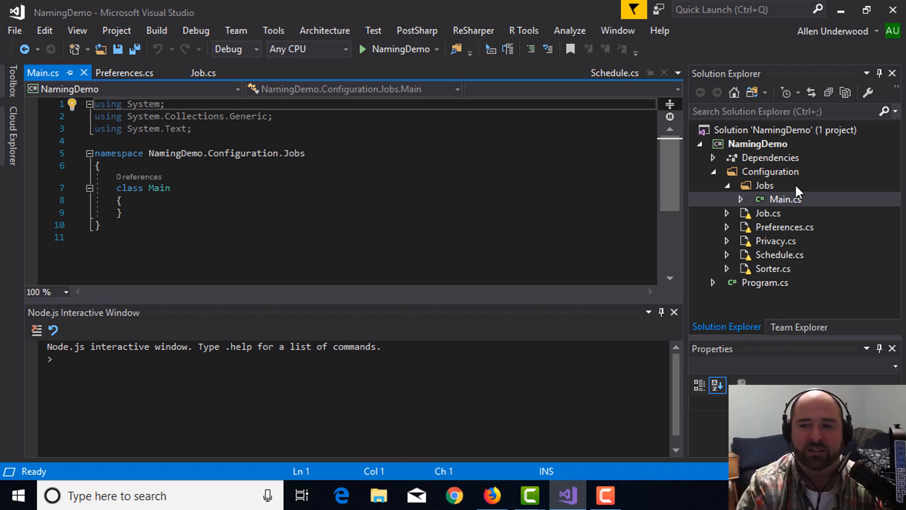
mouse_move(777, 218)
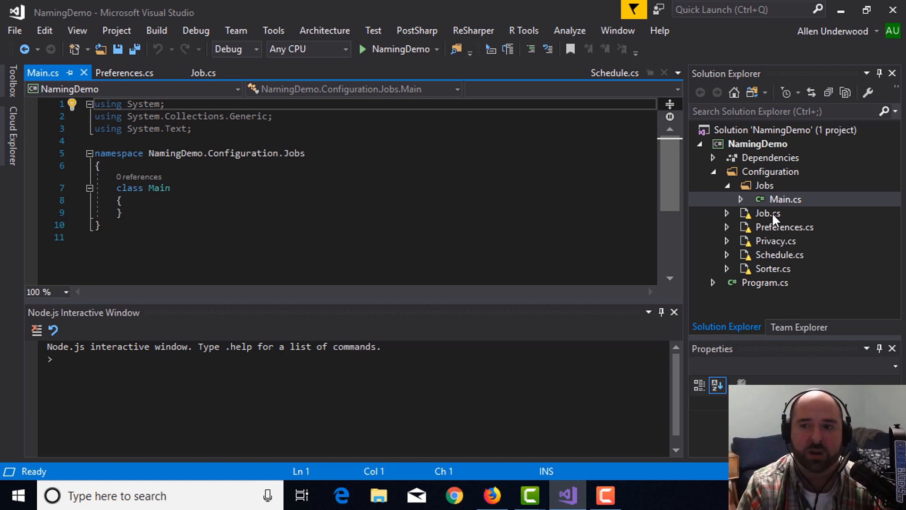
mouse_move(785, 261)
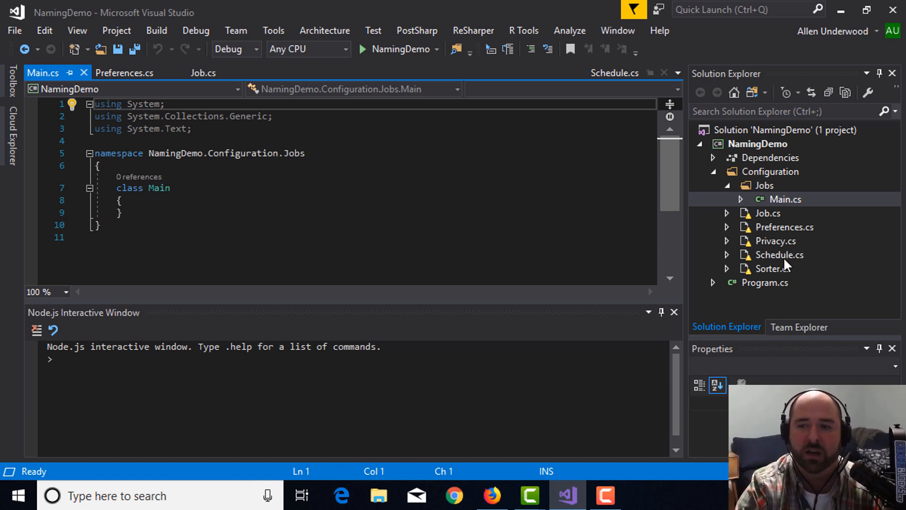
mouse_move(786, 258)
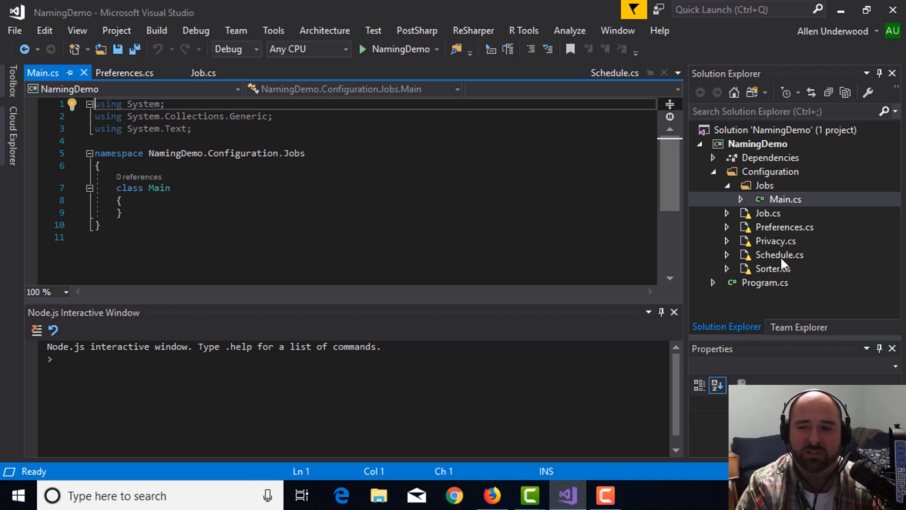
mouse_move(784, 215)
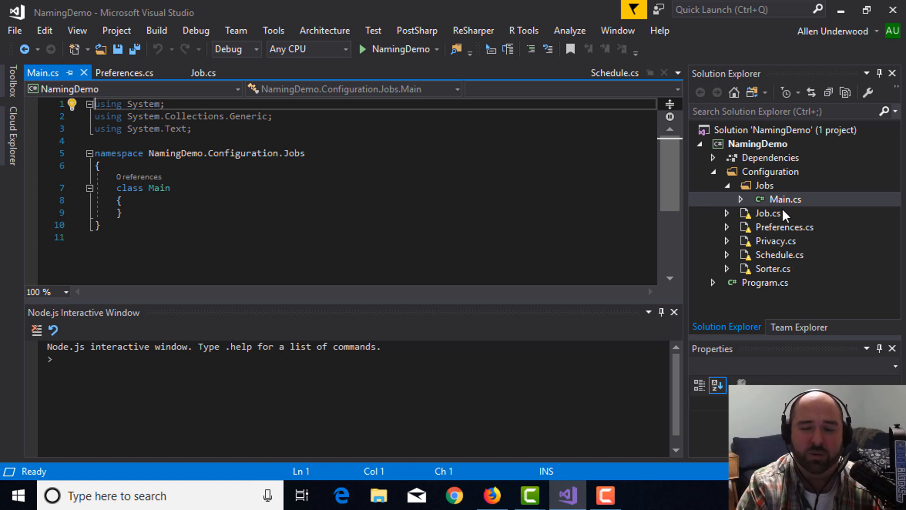
mouse_move(789, 237)
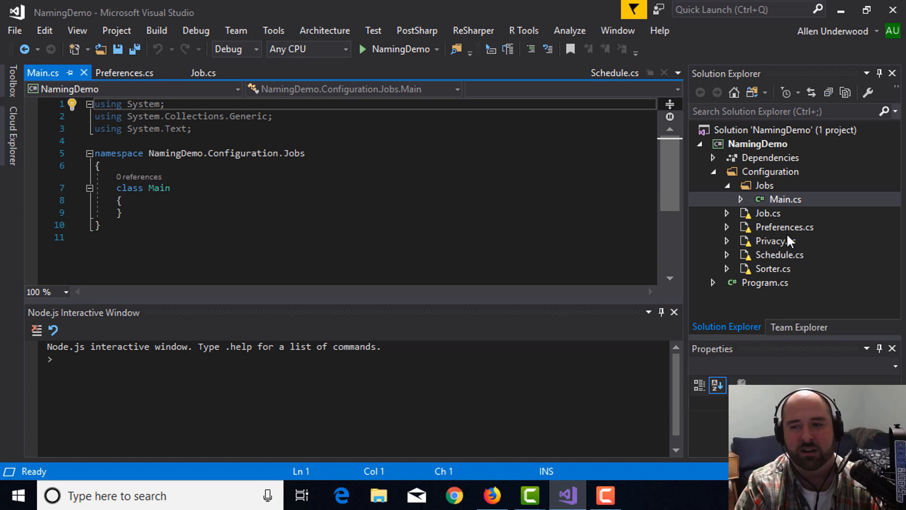
mouse_move(787, 246)
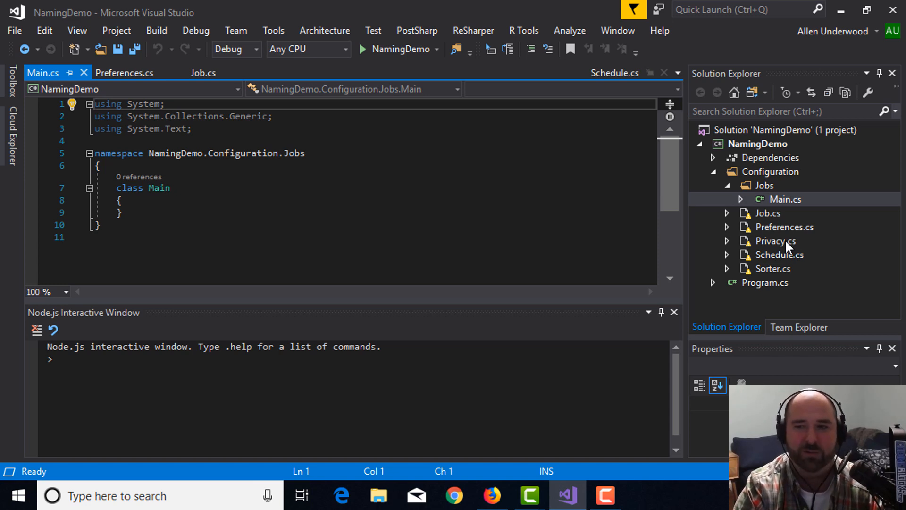
mouse_move(793, 231)
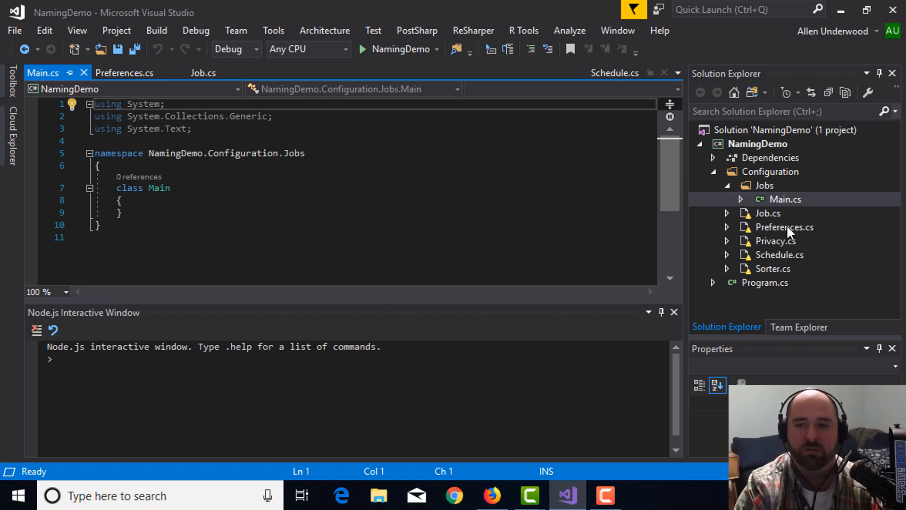
click(785, 200)
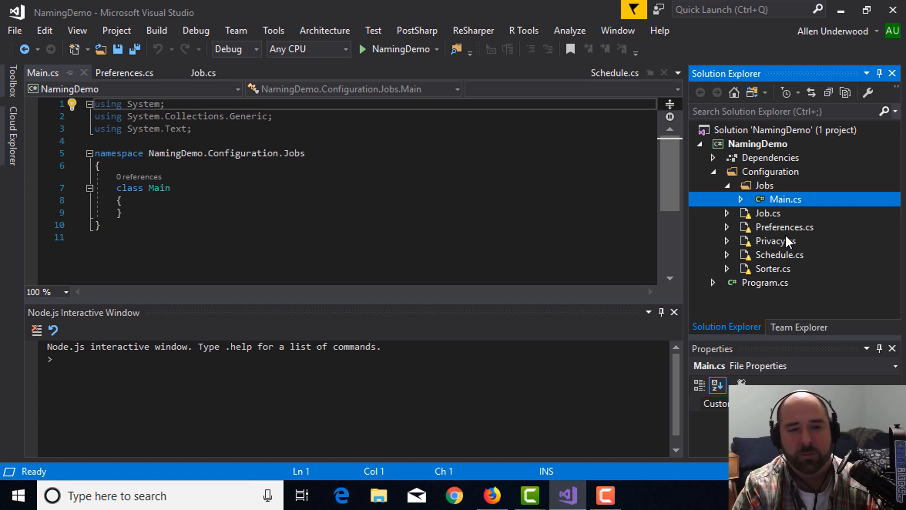
mouse_move(800, 207)
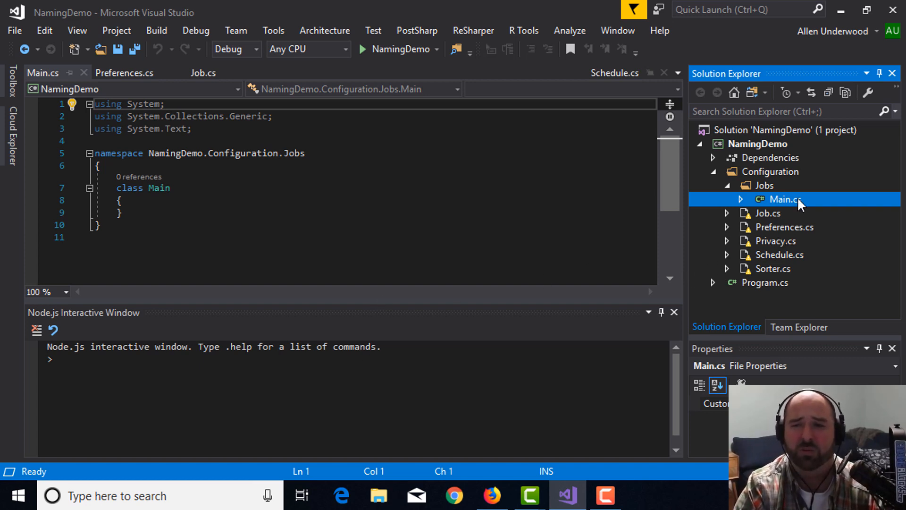
Rename Main.cs to Base.cs and accept renaming the Main class to match.
click(784, 199)
text(Base)
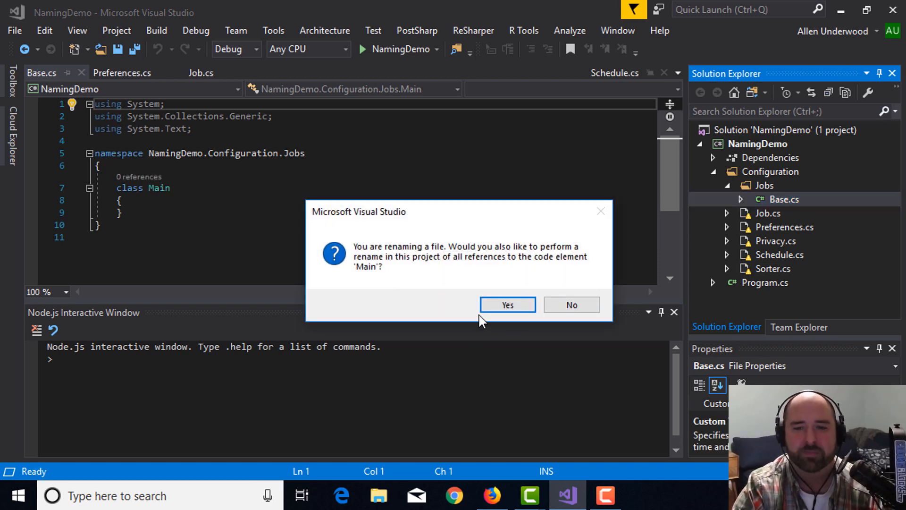
click(508, 304)
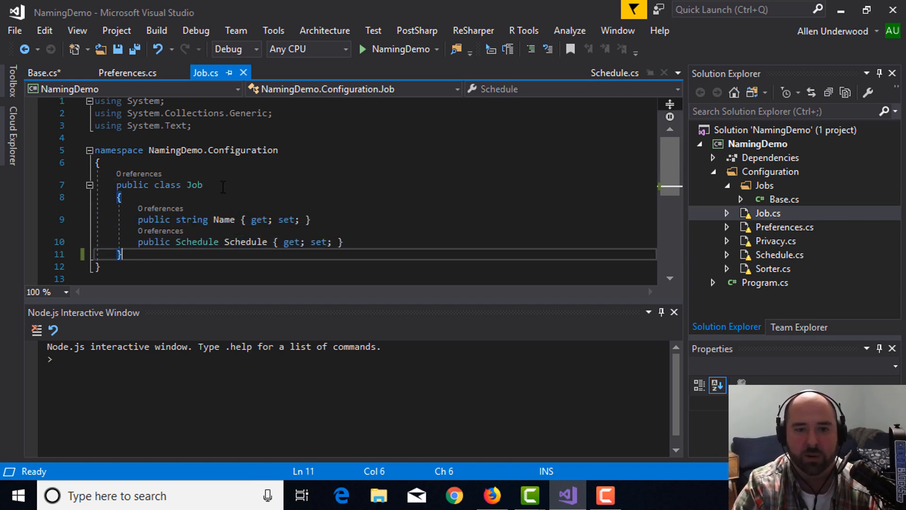
Select the class name Job in the Job.cs code.
double_click(194, 185)
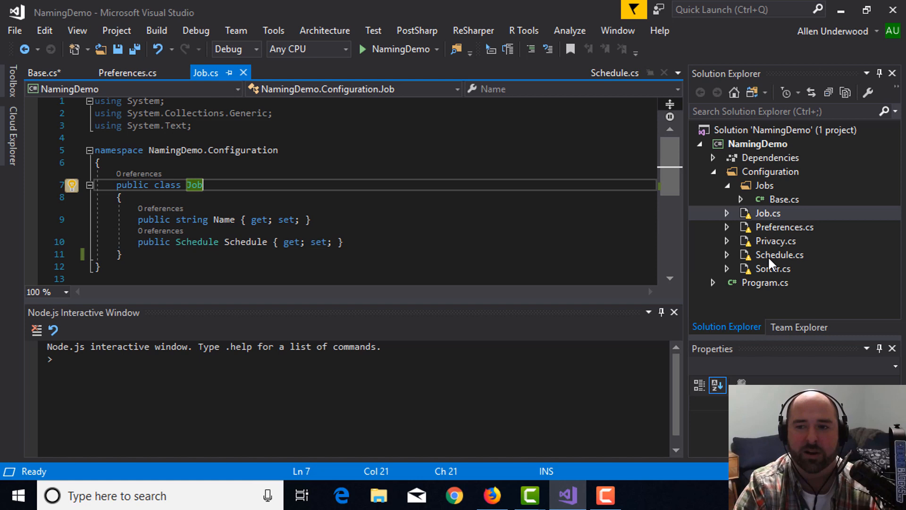
mouse_move(787, 206)
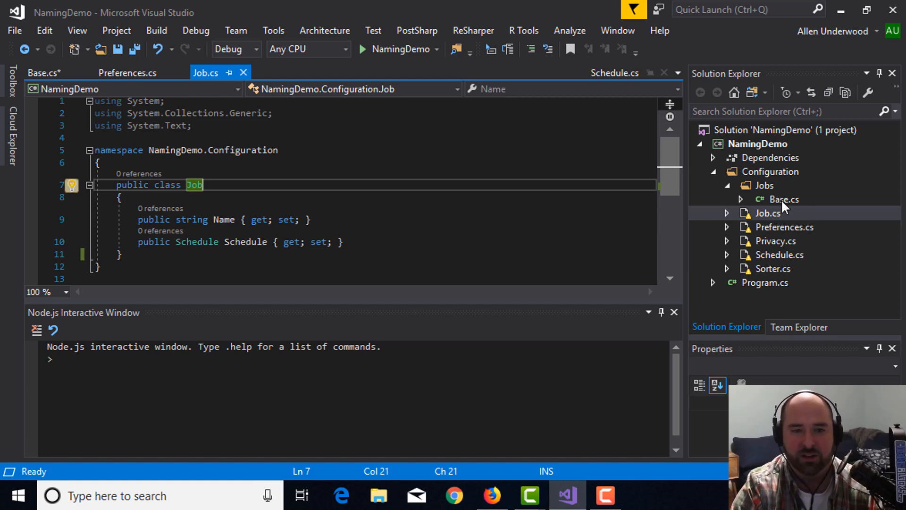
mouse_move(791, 204)
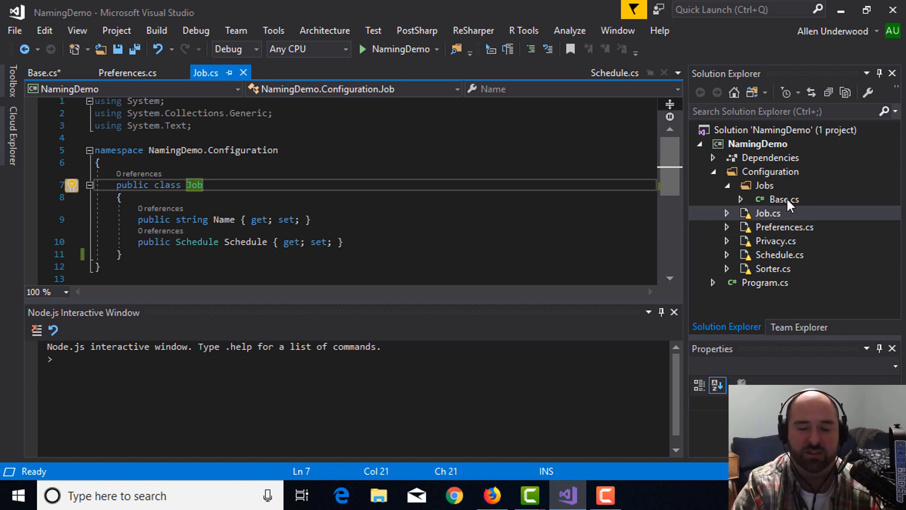
Open Base.cs and select it in Solution Explorer for removal.
click(784, 200)
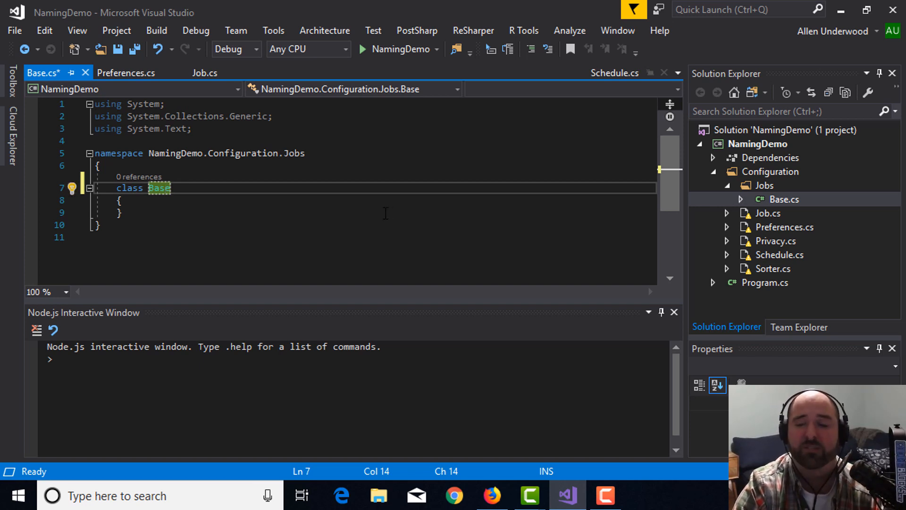
mouse_move(629, 239)
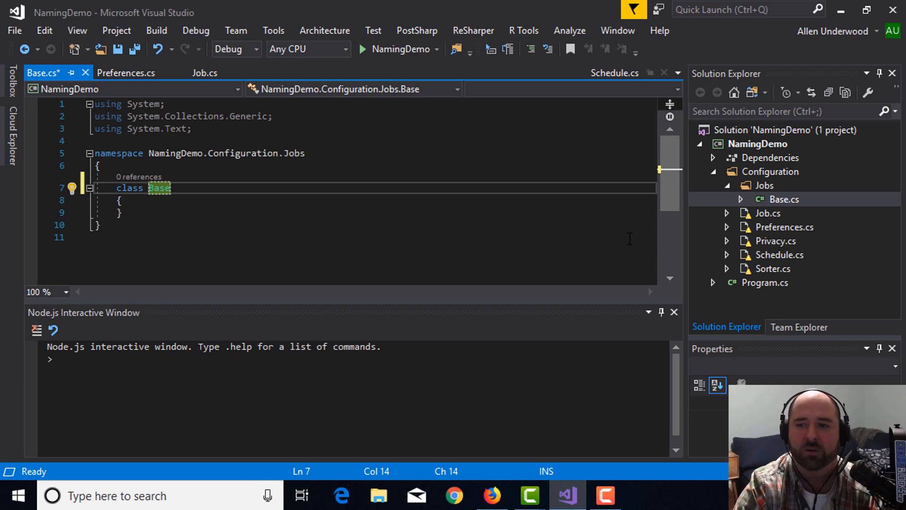
click(783, 200)
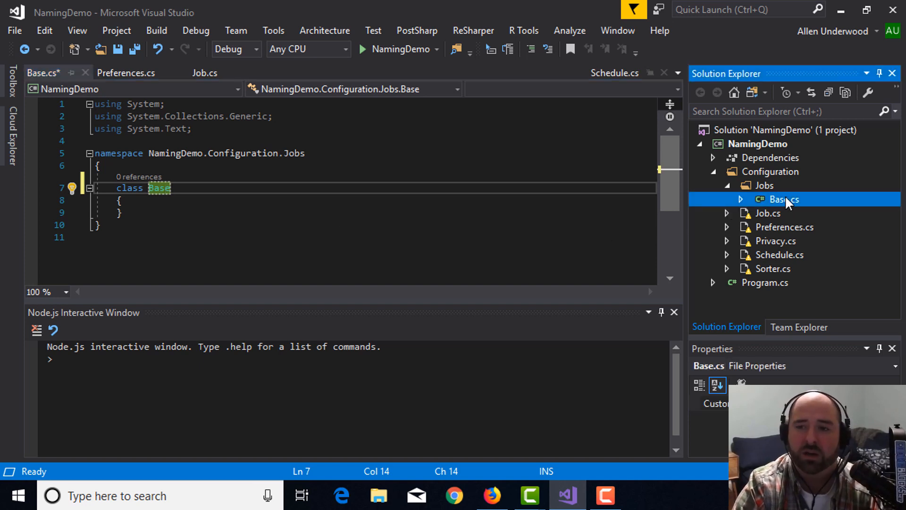
mouse_move(855, 188)
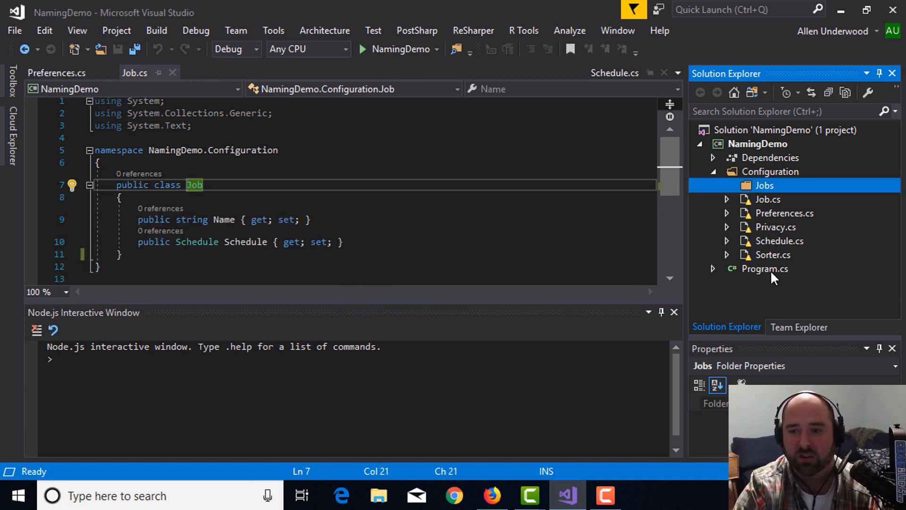
Move Job.cs into the Jobs folder, confirm the move, and select Configuration in its namespace line.
click(768, 199)
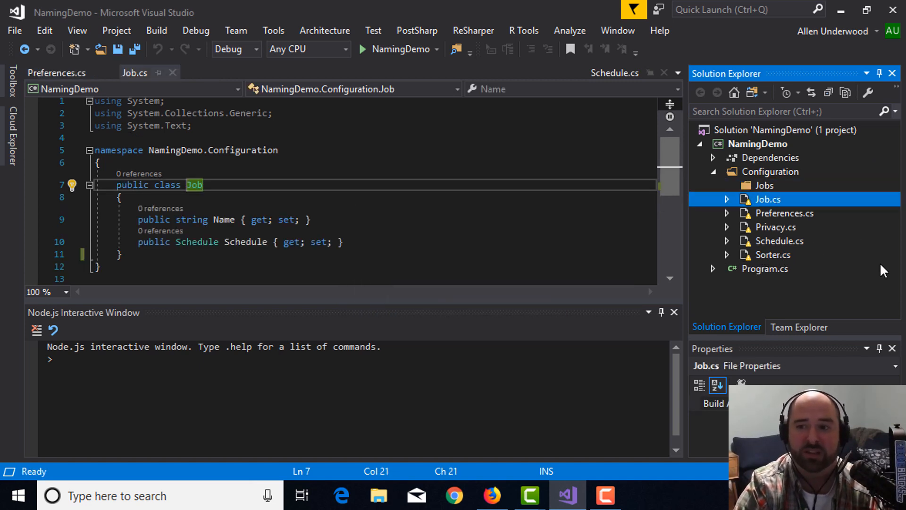
right_click(768, 199)
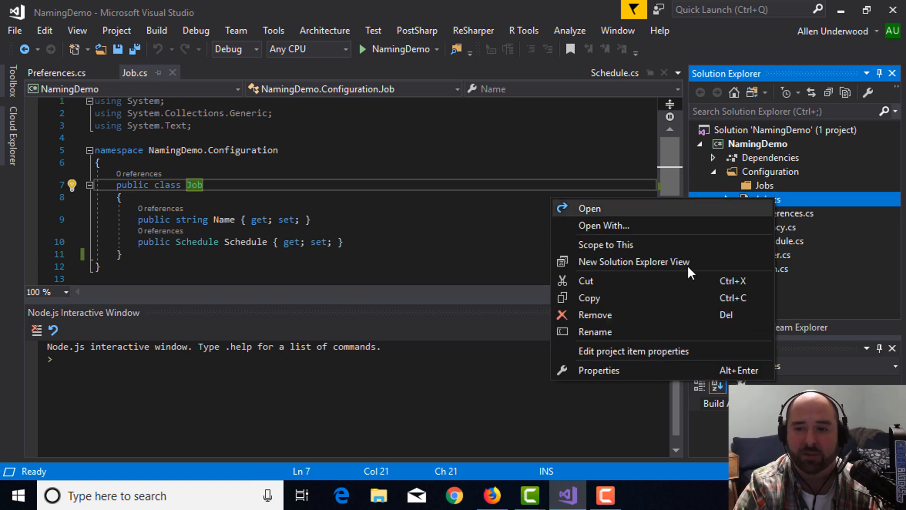
mouse_move(655, 298)
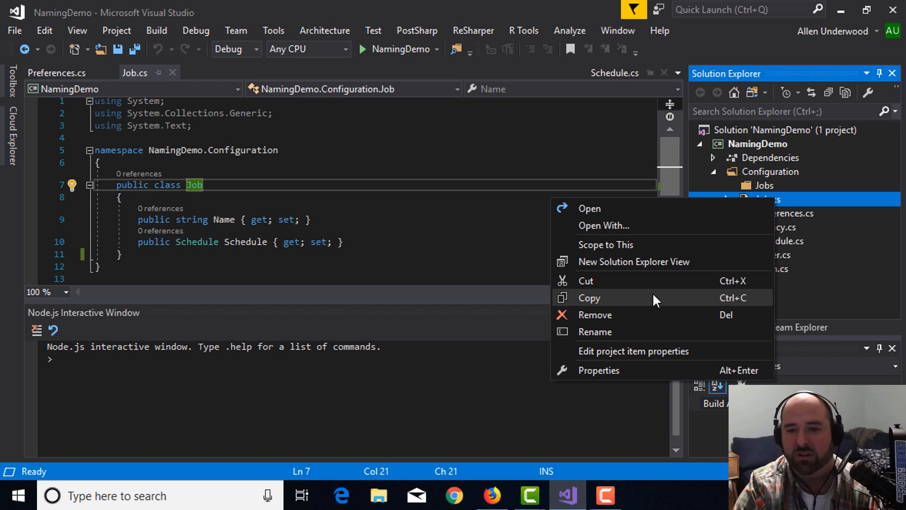
mouse_move(863, 196)
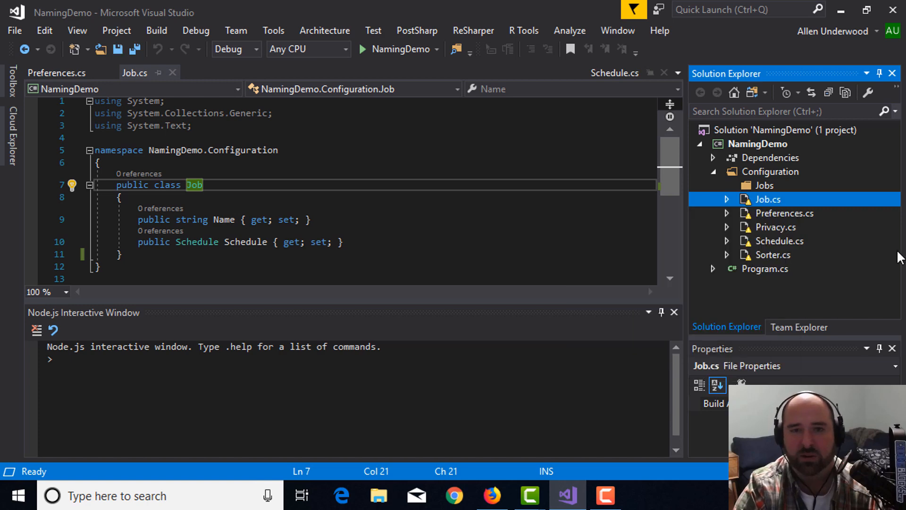
mouse_move(427, 43)
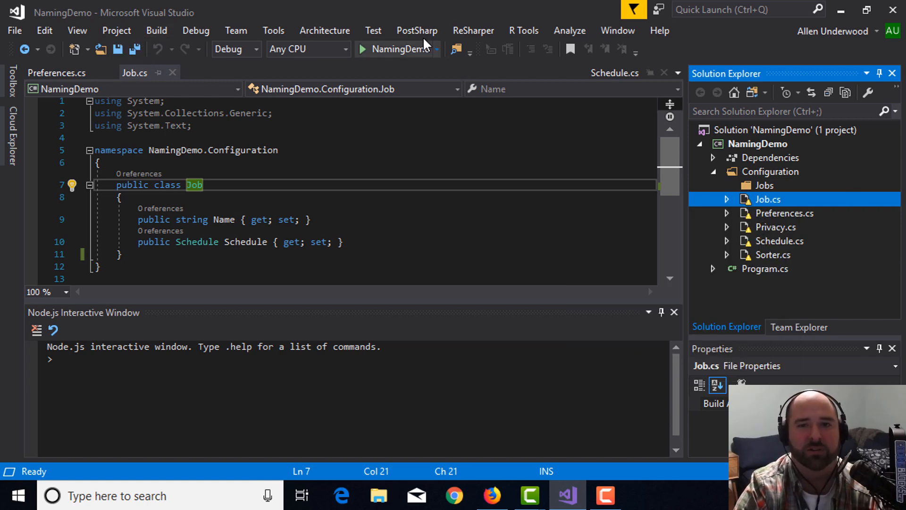
click(325, 30)
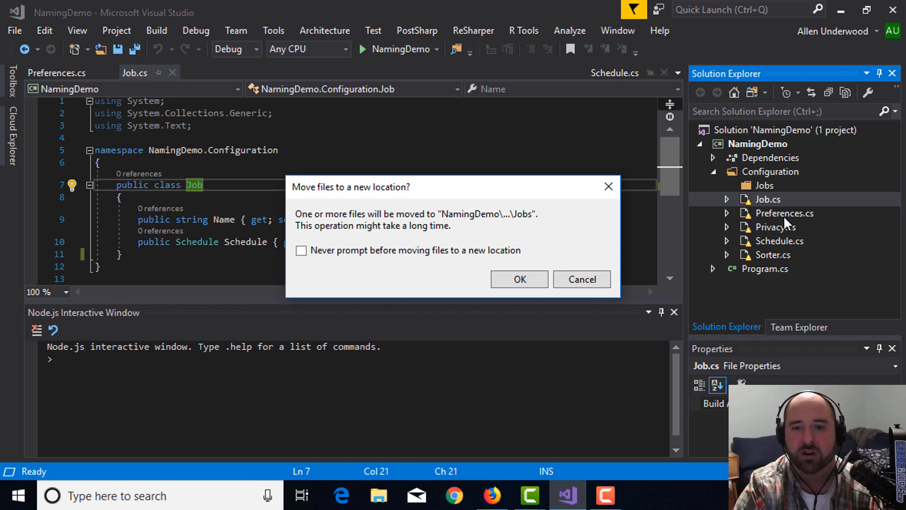
click(519, 279)
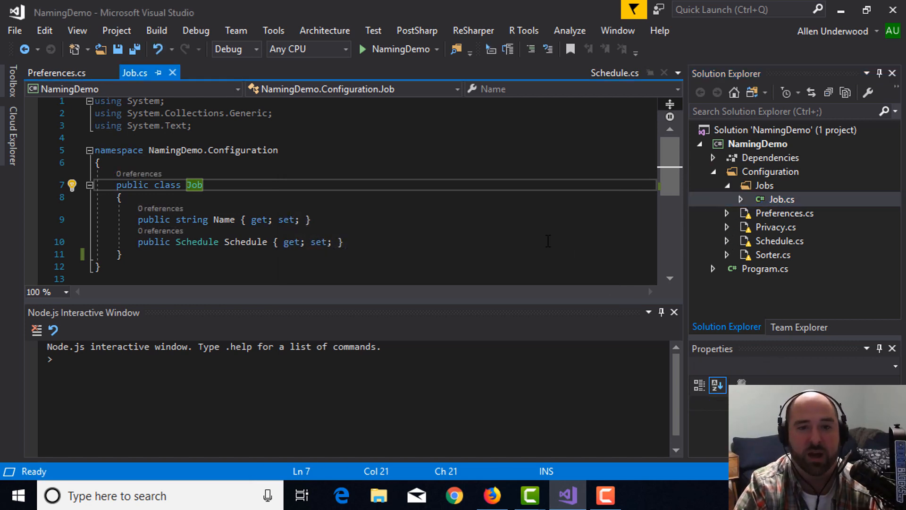
double_click(244, 150)
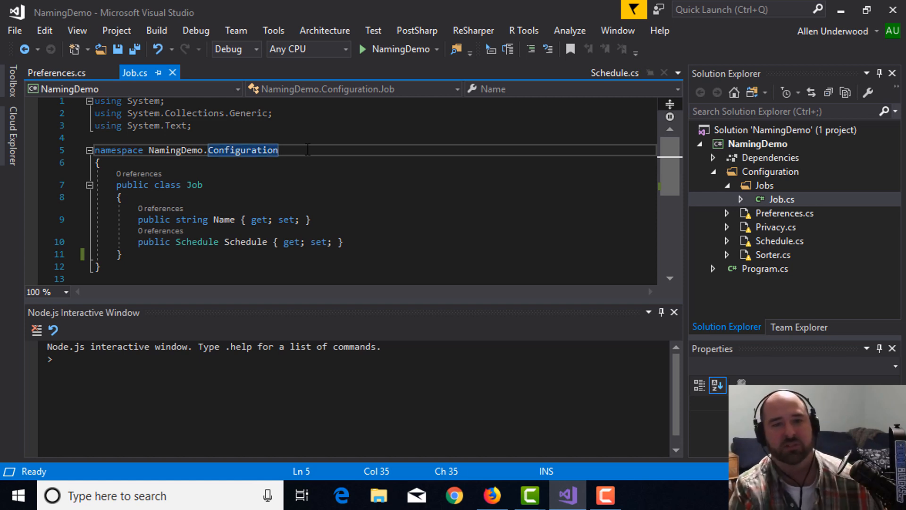
Append .Jobs to Job.cs's namespace, save, and start dragging Schedule.cs into Jobs.
text(.Jobs)
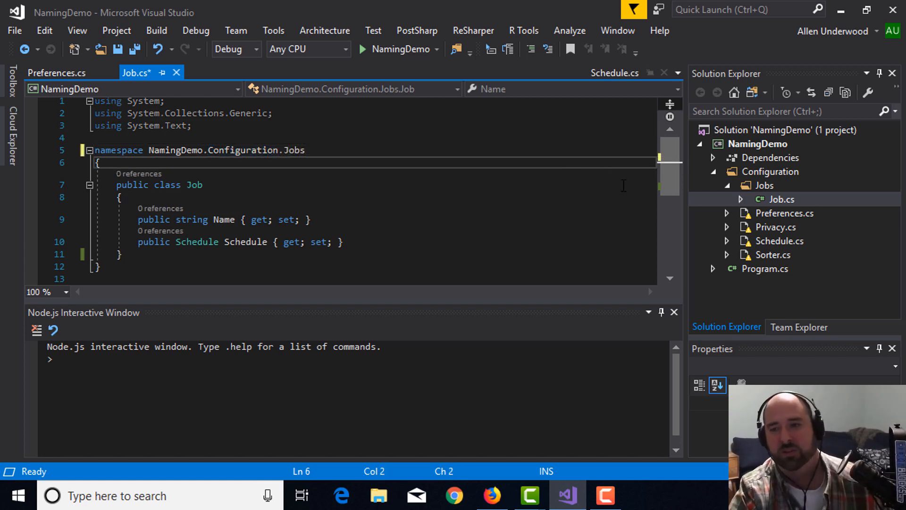
key(Ctrl+S)
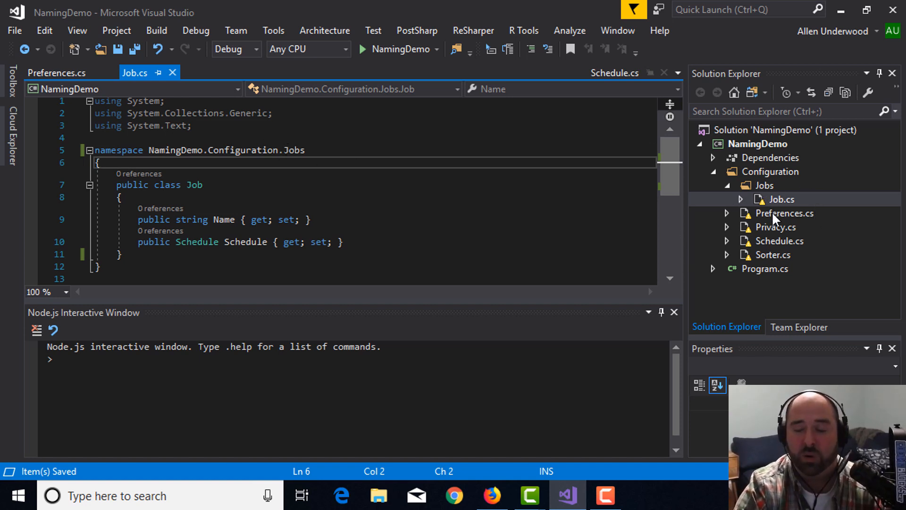
mouse_move(796, 212)
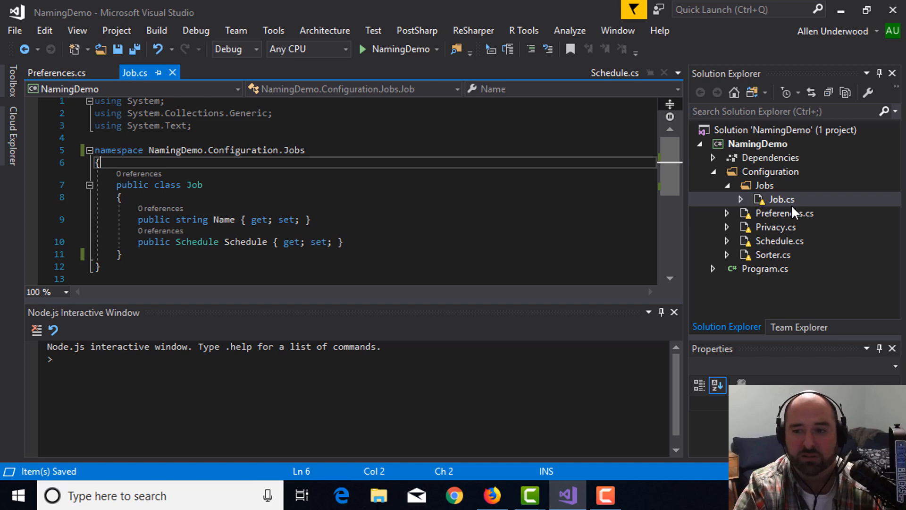
mouse_move(782, 294)
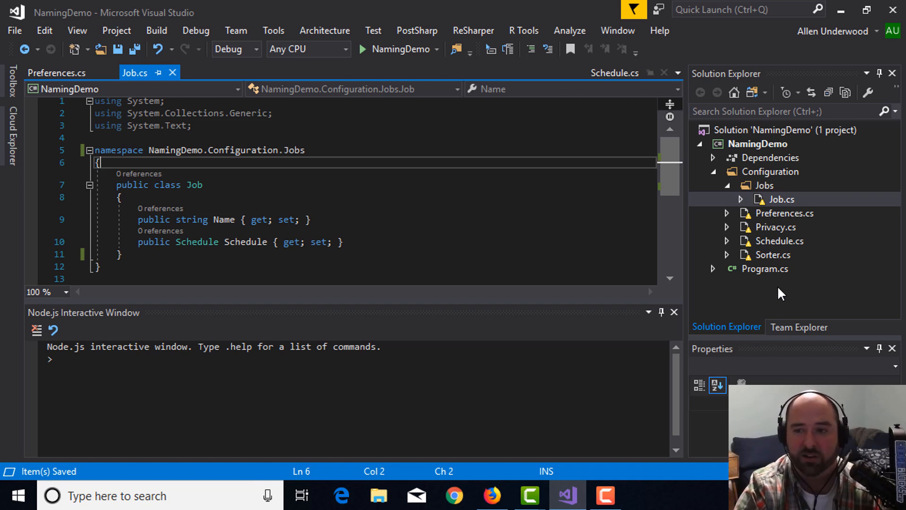
mouse_move(781, 257)
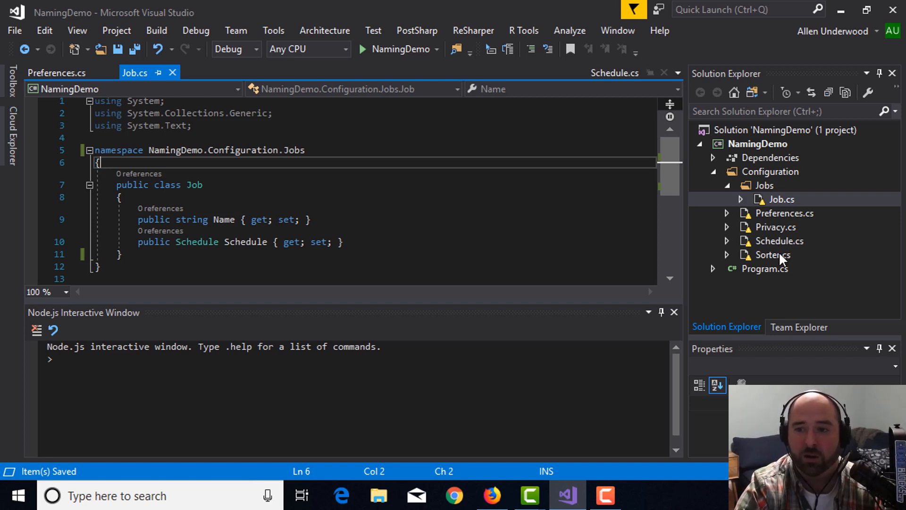
click(780, 241)
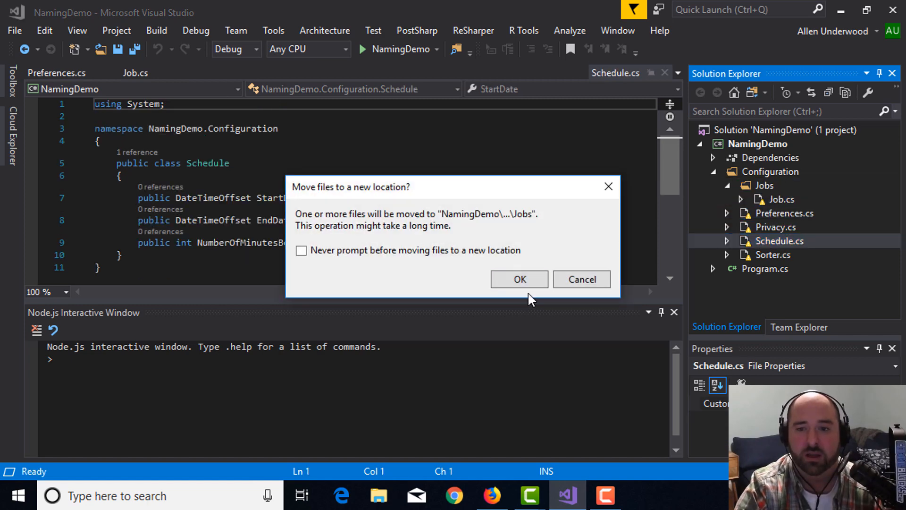
Confirm moving Schedule.cs into Jobs and set its namespace to NamingDemo.Configuration.Jobs.
click(520, 279)
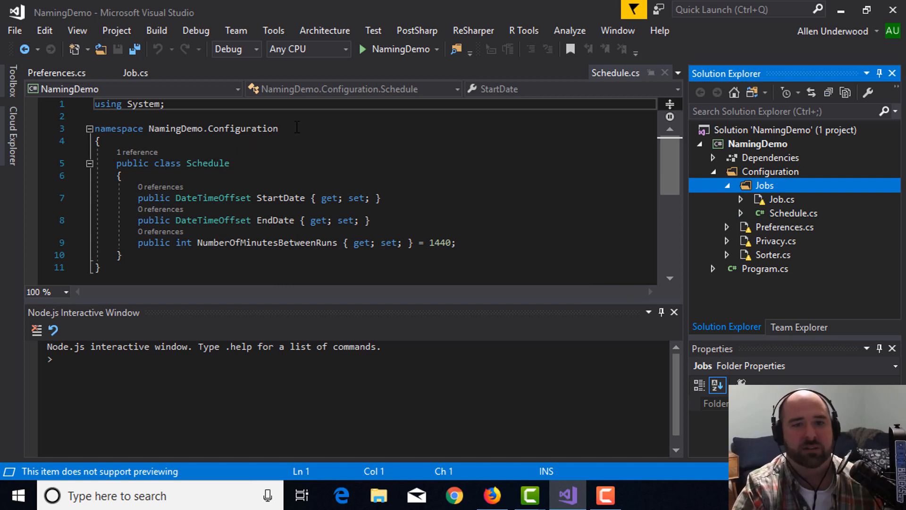
text(.Jobs)
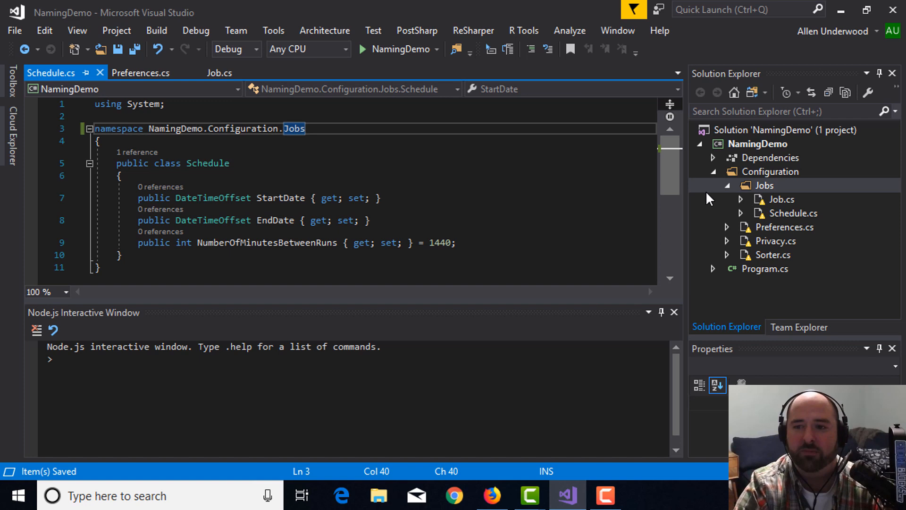
Refresh the Jobs folder view and reopen Job.cs in the editor.
click(764, 185)
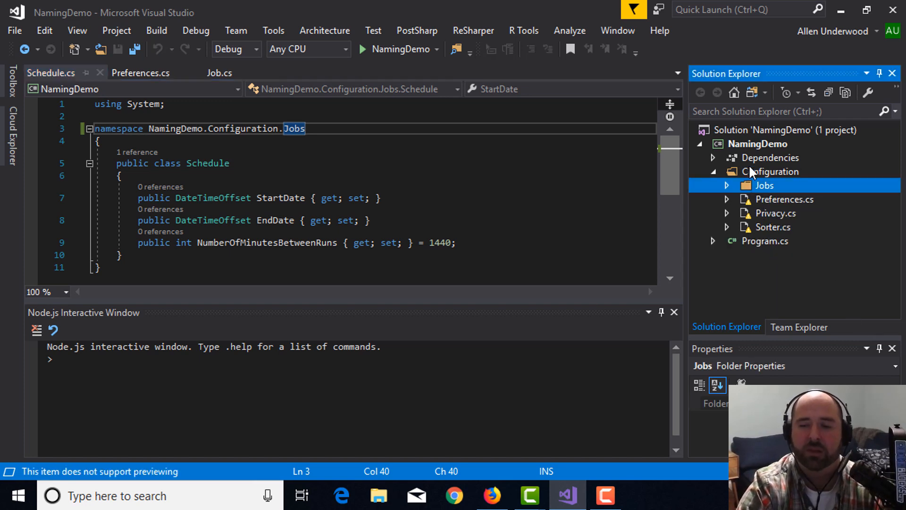
click(727, 185)
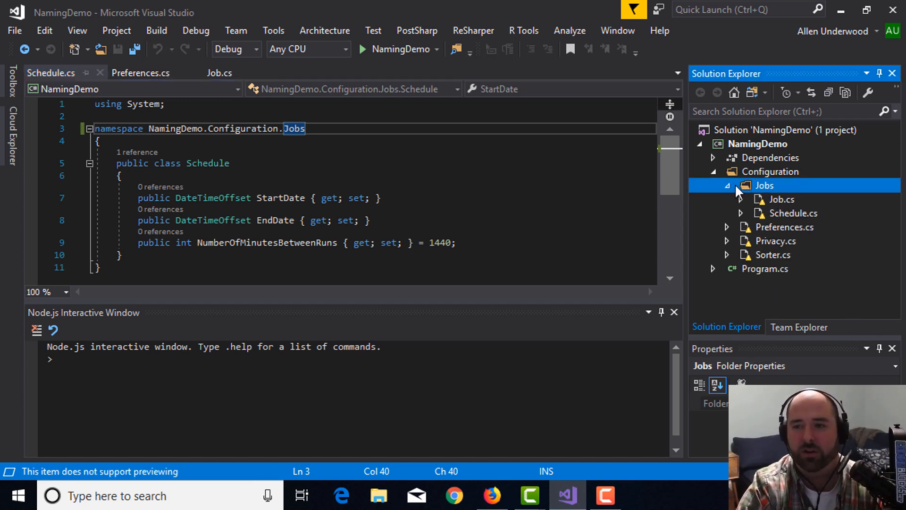
double_click(782, 199)
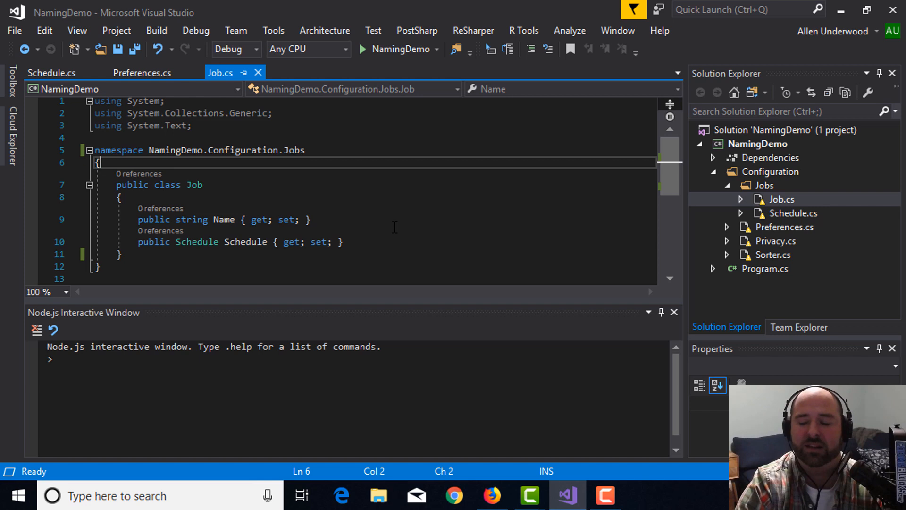
mouse_move(458, 233)
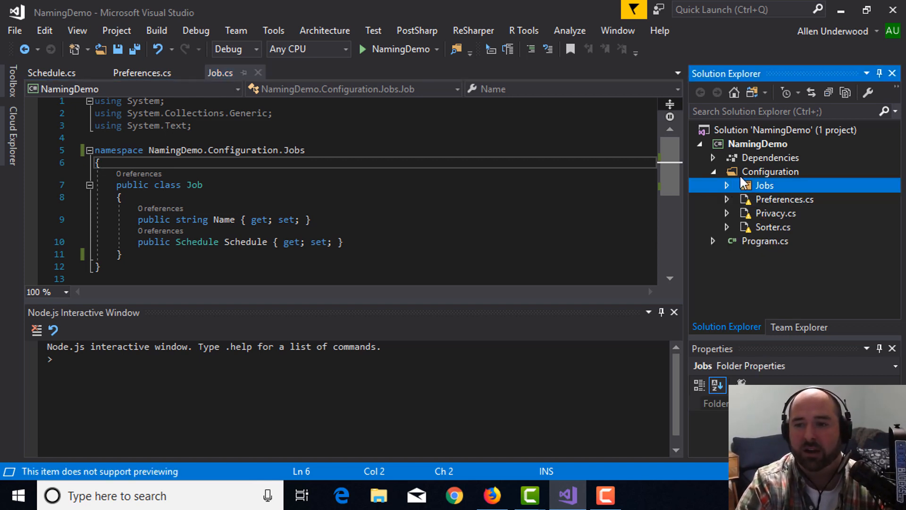
Create a Preferences subfolder under Configuration.
right_click(770, 171)
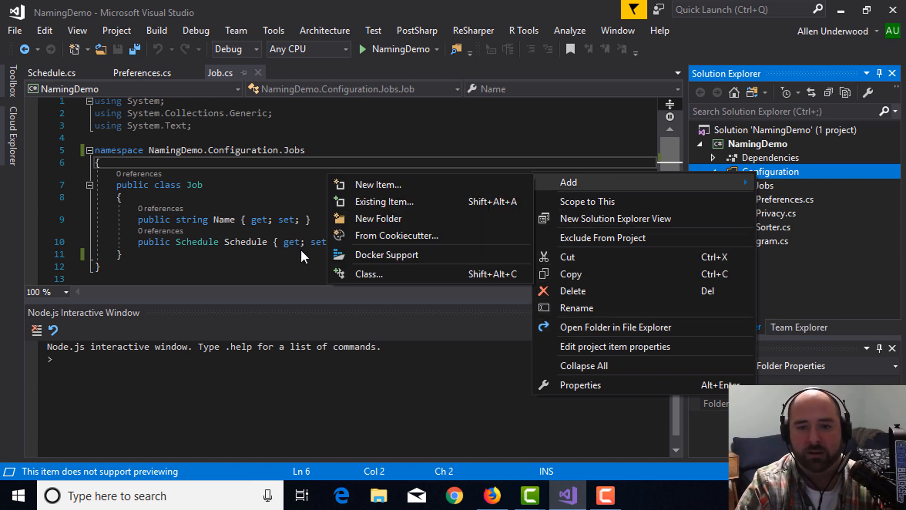
click(378, 219)
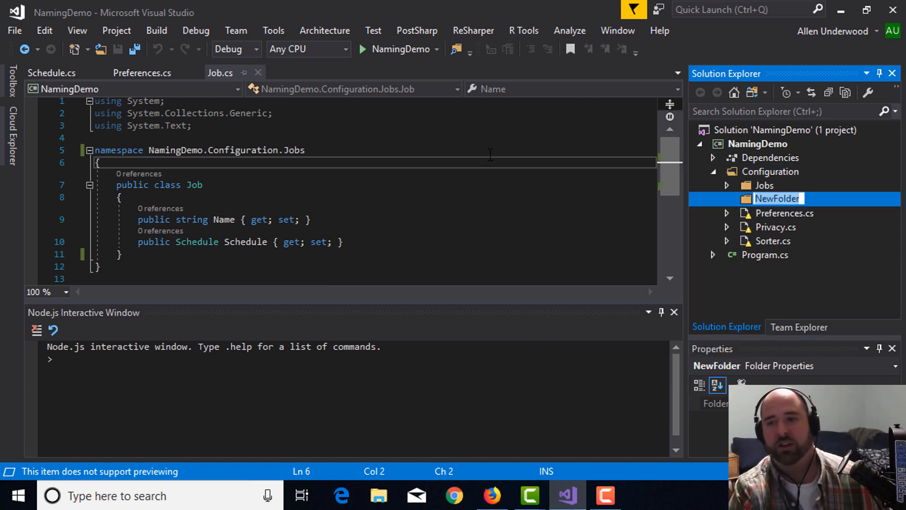
text(Preferenc)
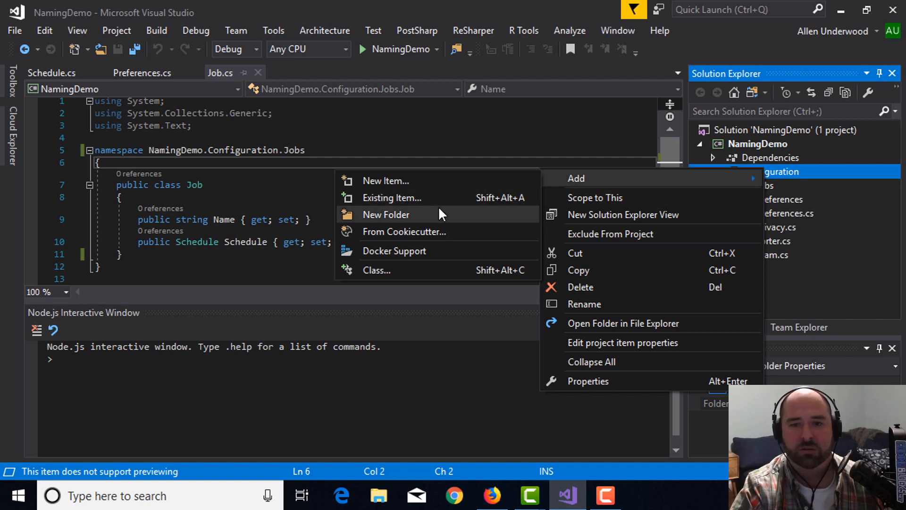
Create a Filters subfolder under Configuration.
click(386, 215)
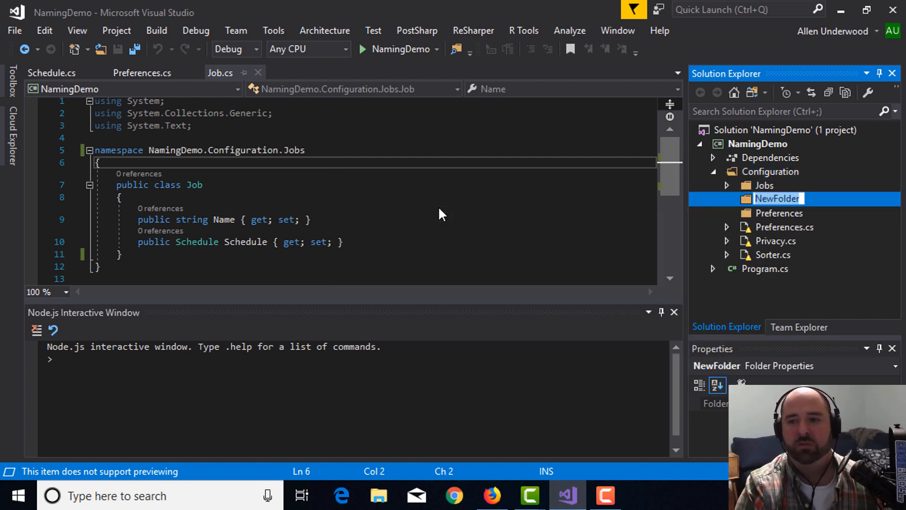
text(Priv)
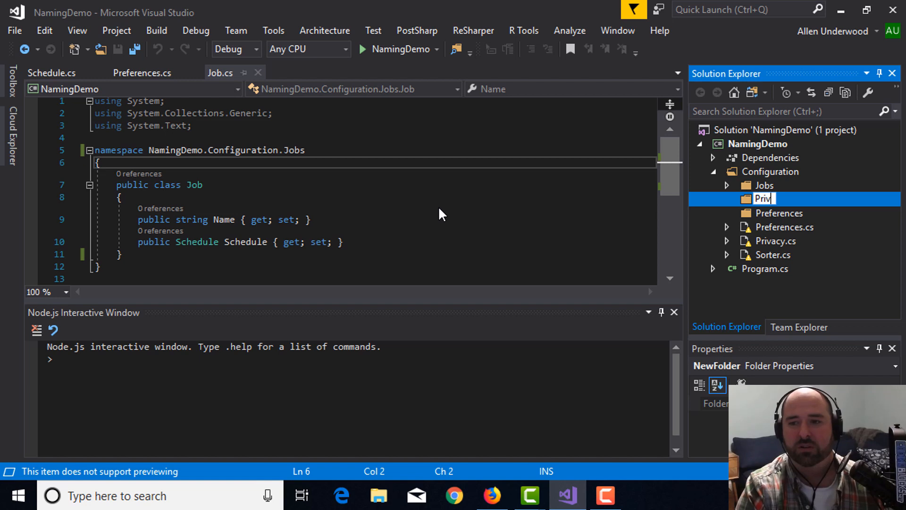
text(Filters)
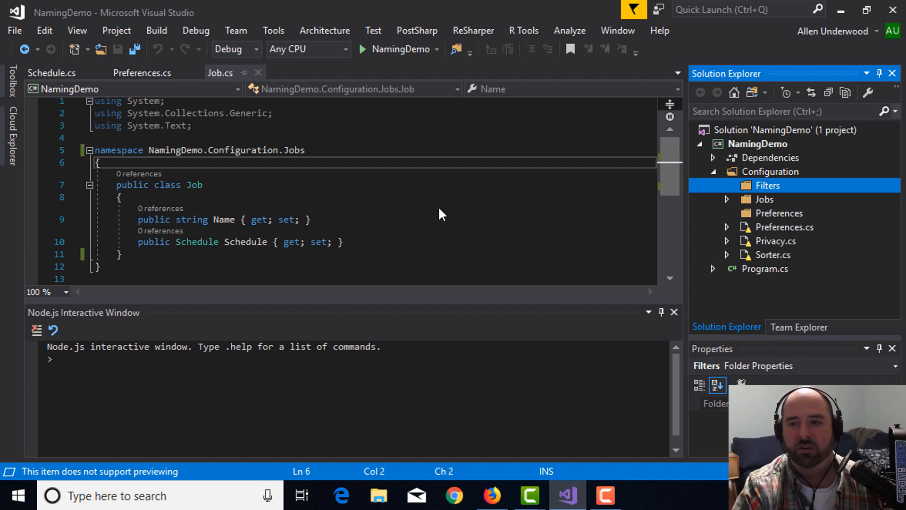
Expand Jobs, open Preferences.cs and drag it toward the Preferences folder.
click(727, 199)
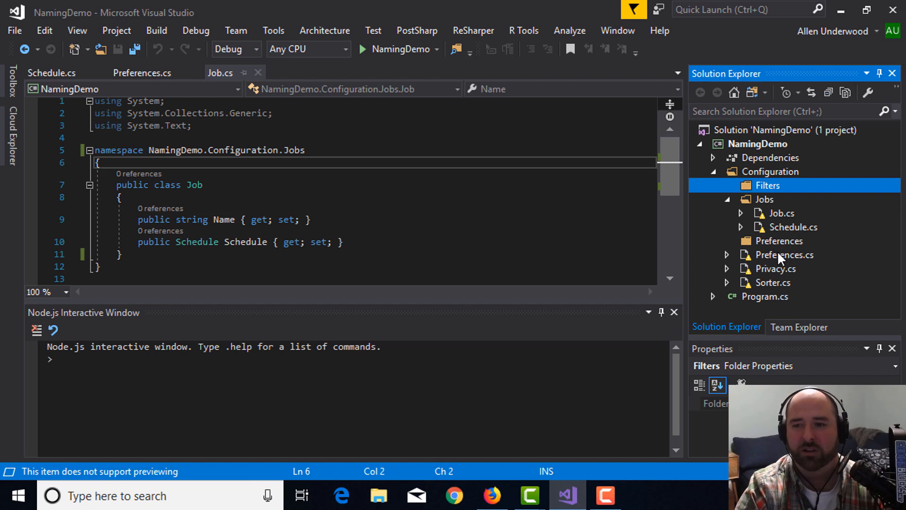
mouse_move(783, 294)
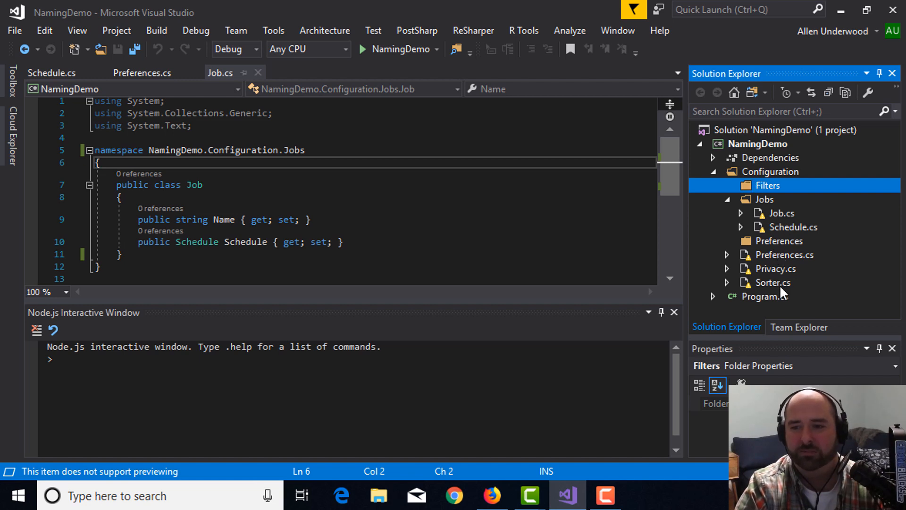
mouse_move(785, 259)
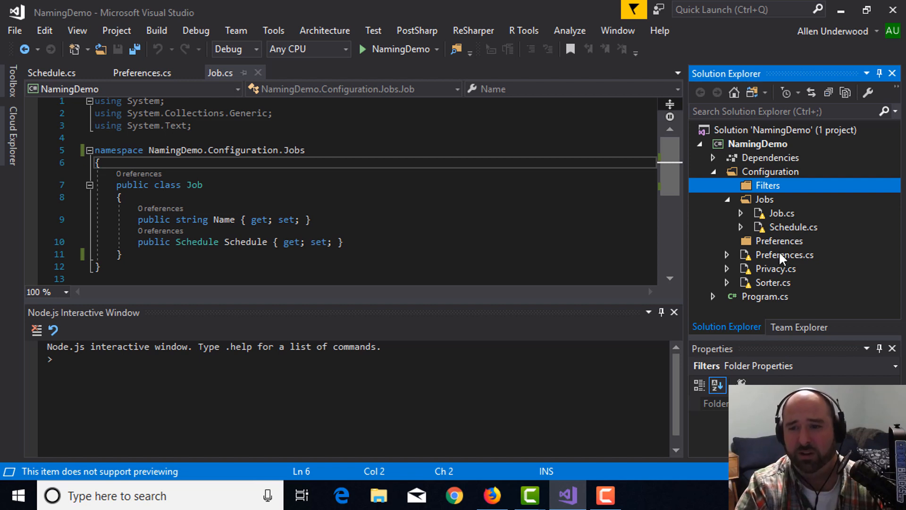
mouse_move(771, 201)
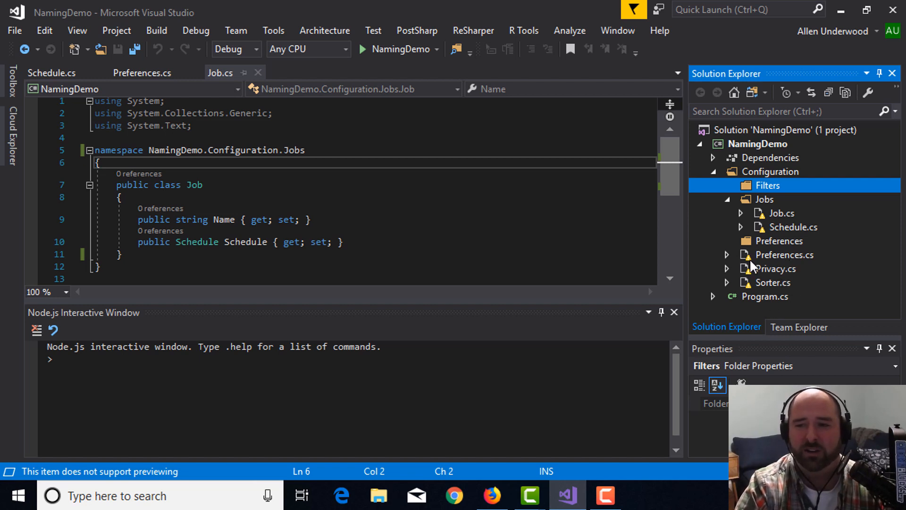
mouse_move(793, 241)
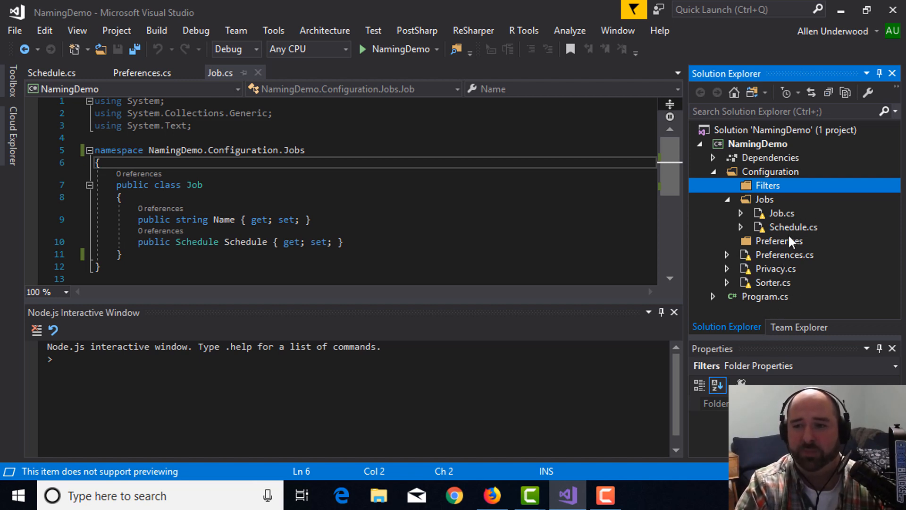
double_click(784, 254)
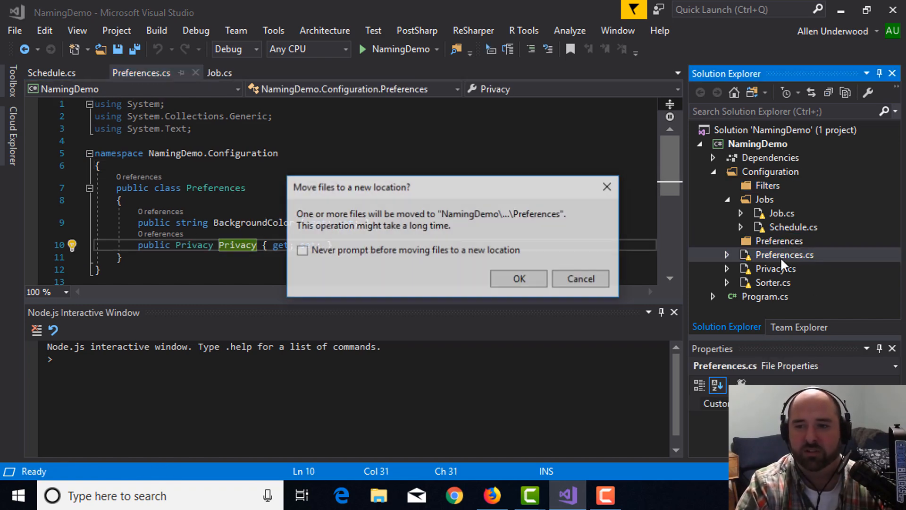
Move Preferences.cs and Privacy.cs into Preferences and give Preferences.cs the .Preferences namespace.
click(519, 279)
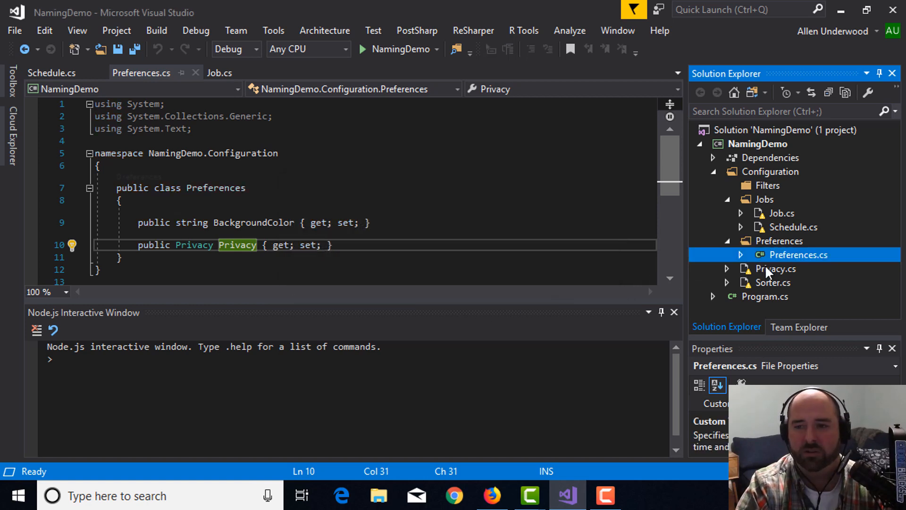
click(775, 269)
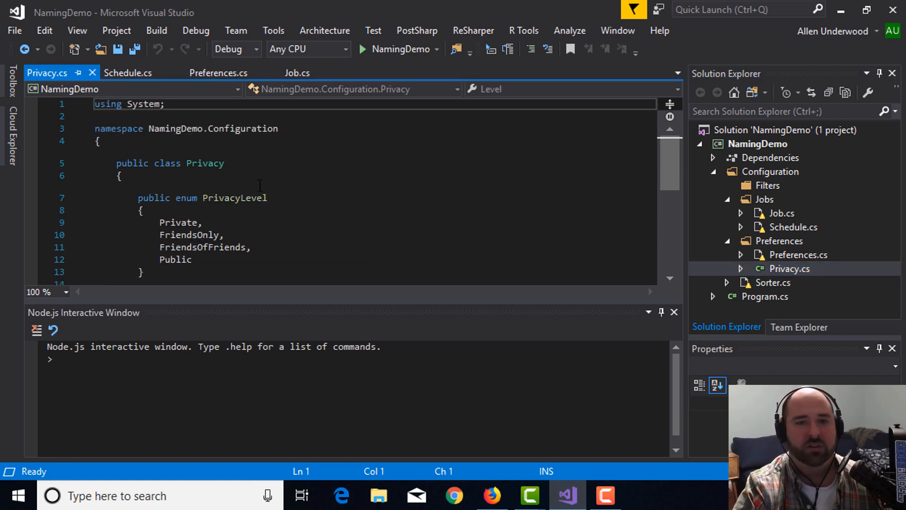
text(.)
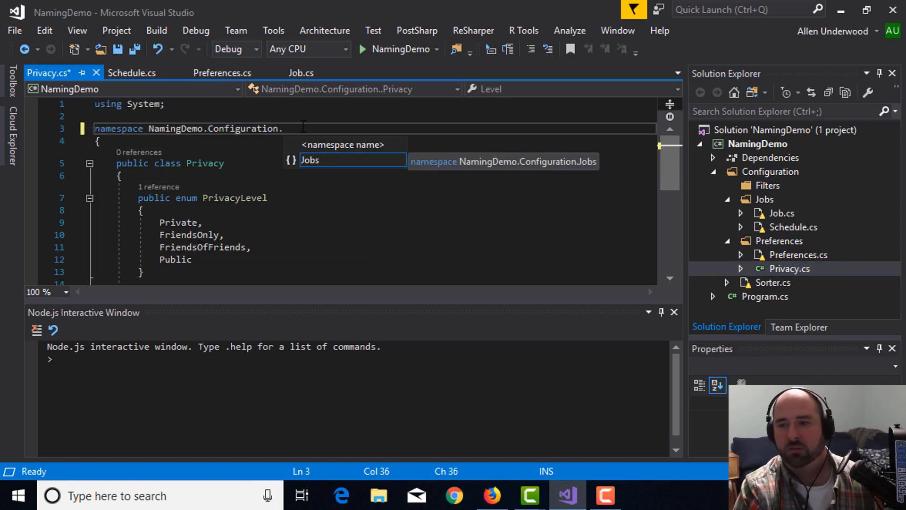
text(Preferences)
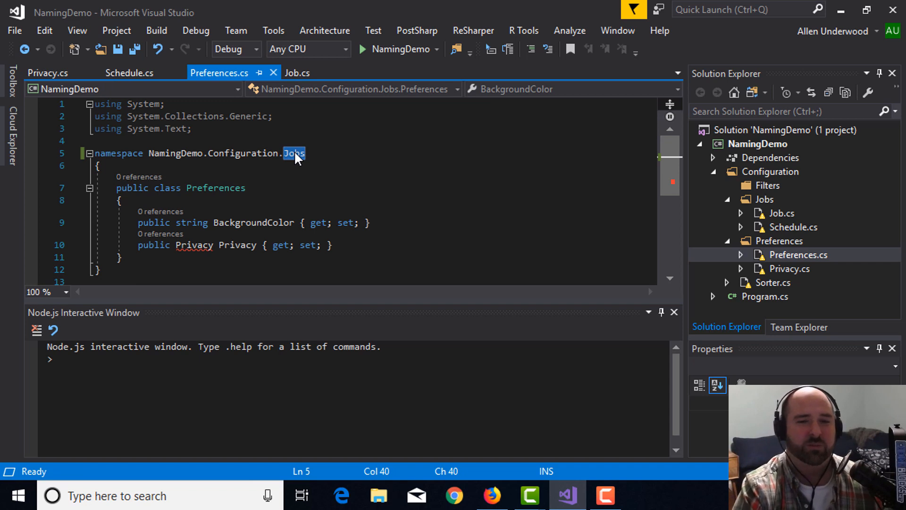
Set Privacy.cs's namespace to NamingDemo.Configuration.Preferences, save, and collapse the folders.
text(Preferences)
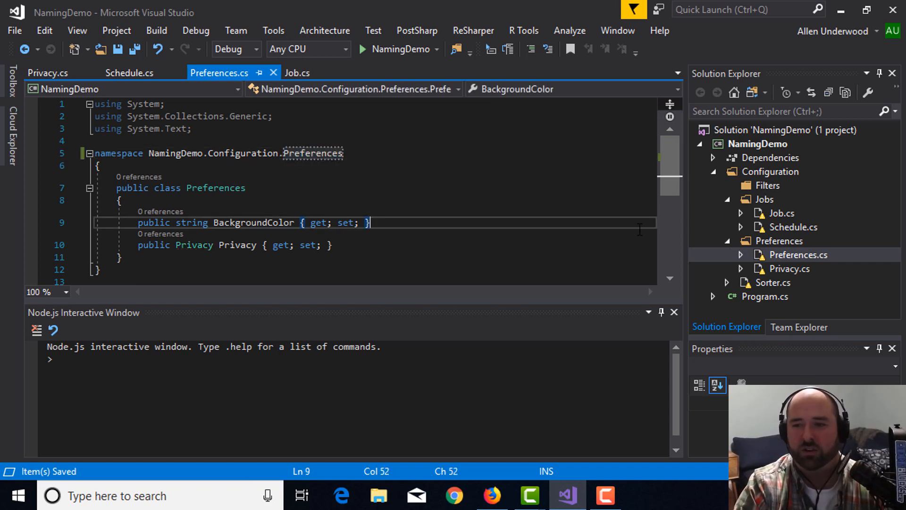
click(319, 153)
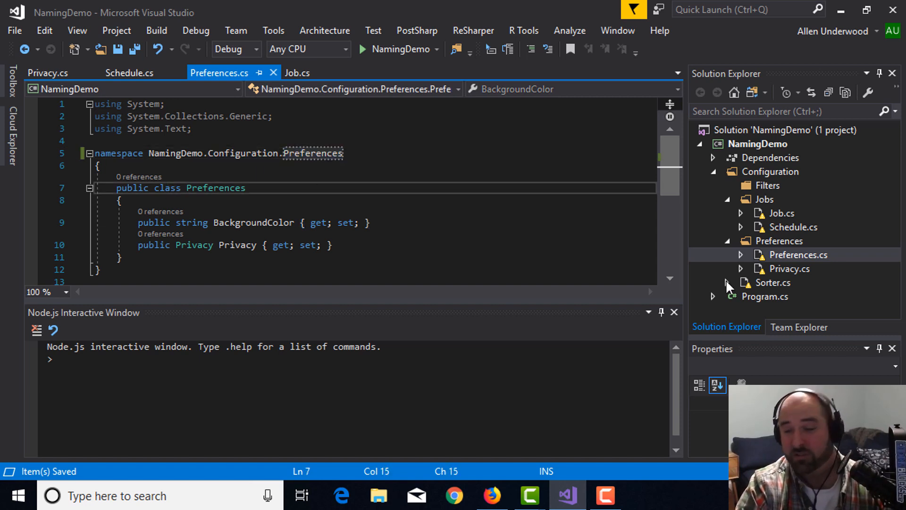
click(782, 213)
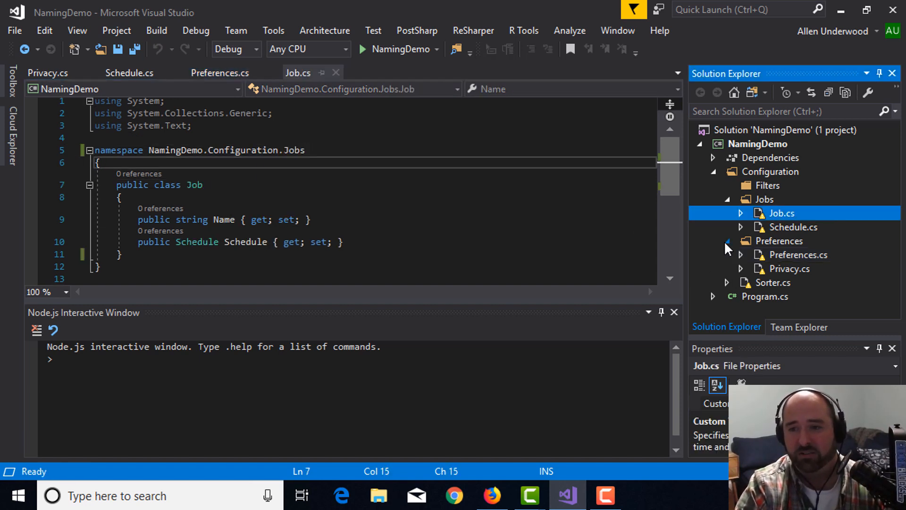
click(728, 241)
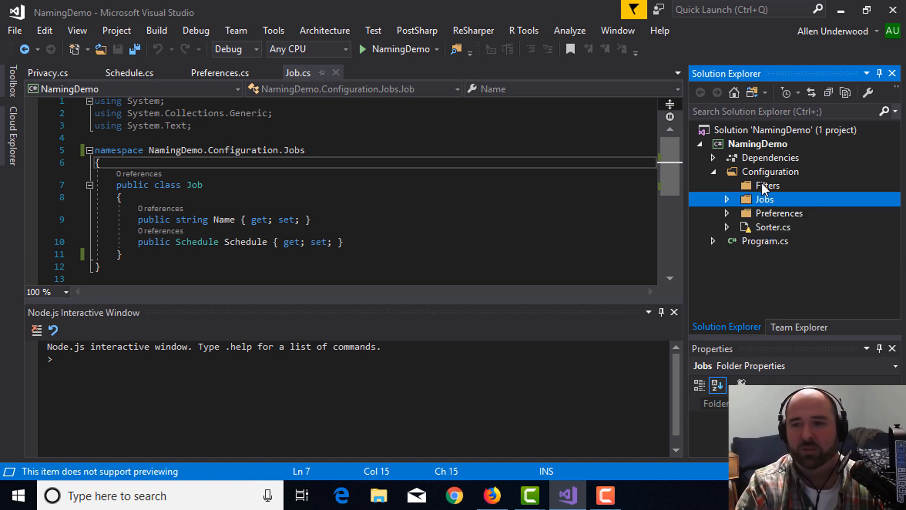
Add a new class file Filter.cs to the Filters folder.
right_click(764, 199)
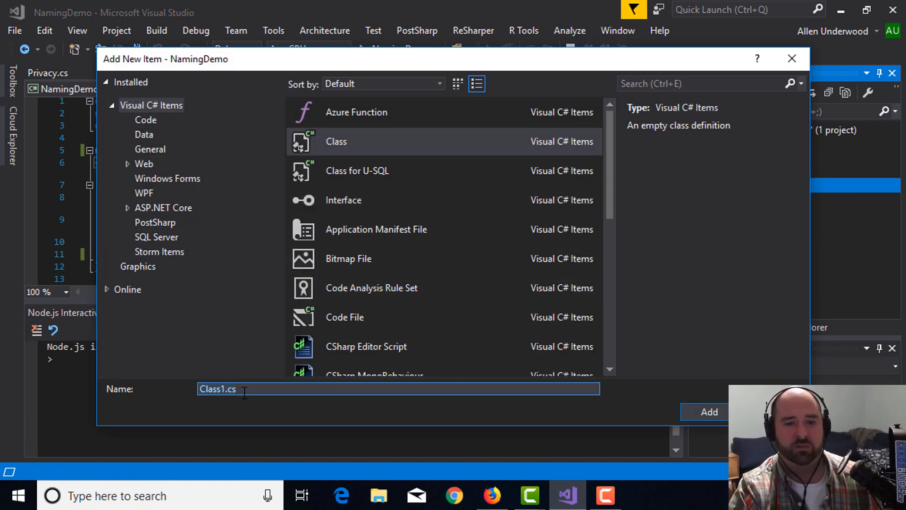
text(F)
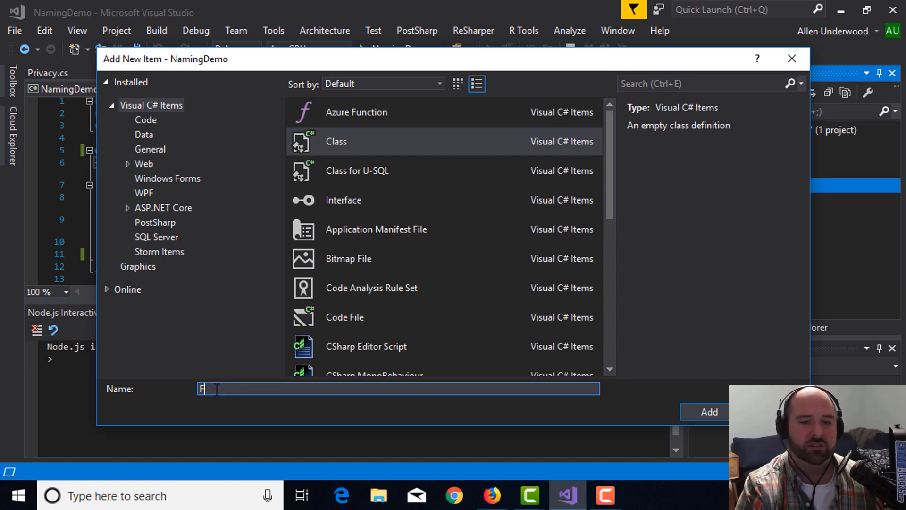
click(709, 411)
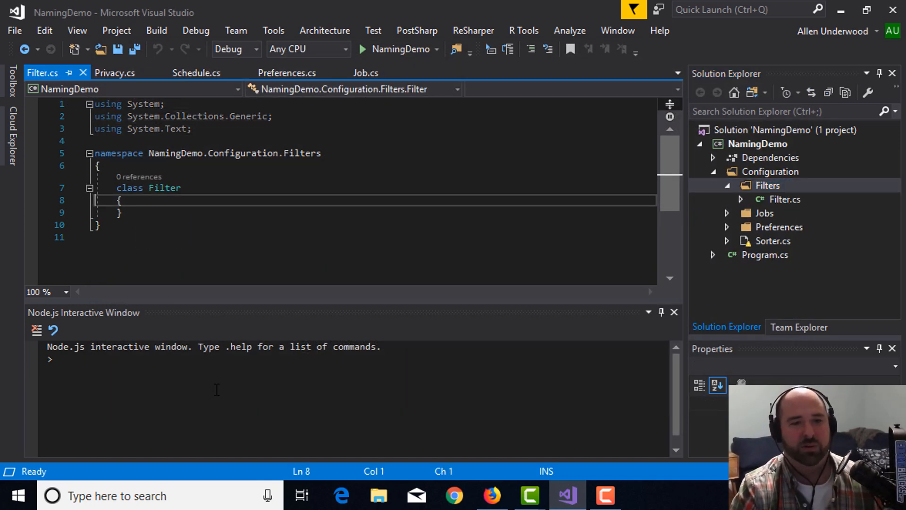
Make Filter public with a public IEnumerable<Sorter> Sorters { get; set; } property.
text(public)
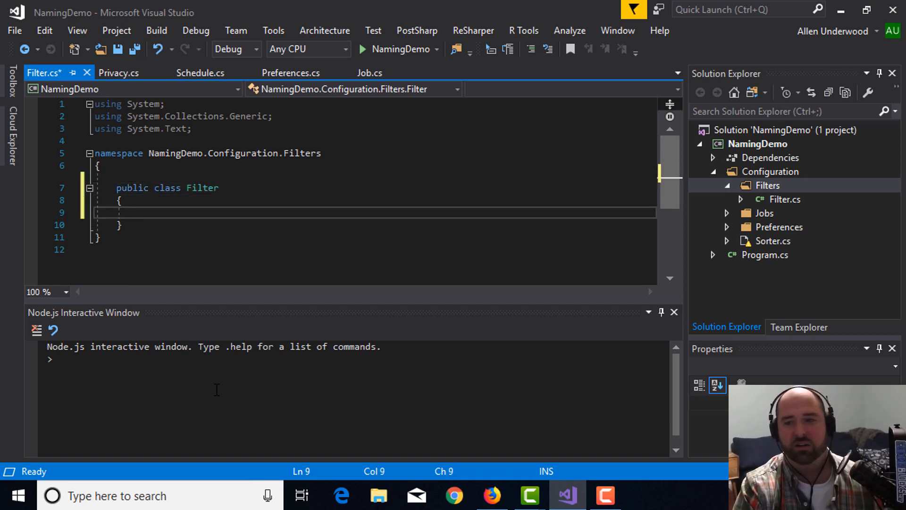
text(public Sorter)
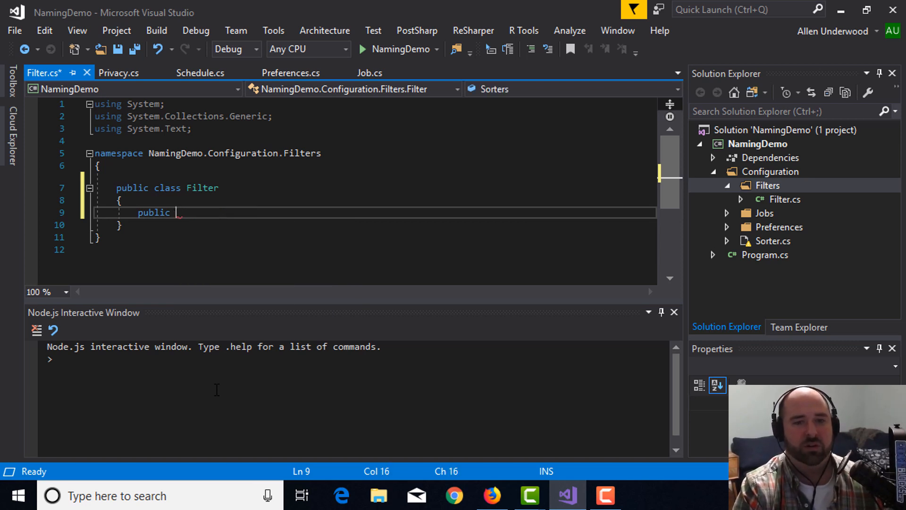
text(IEnumerable)
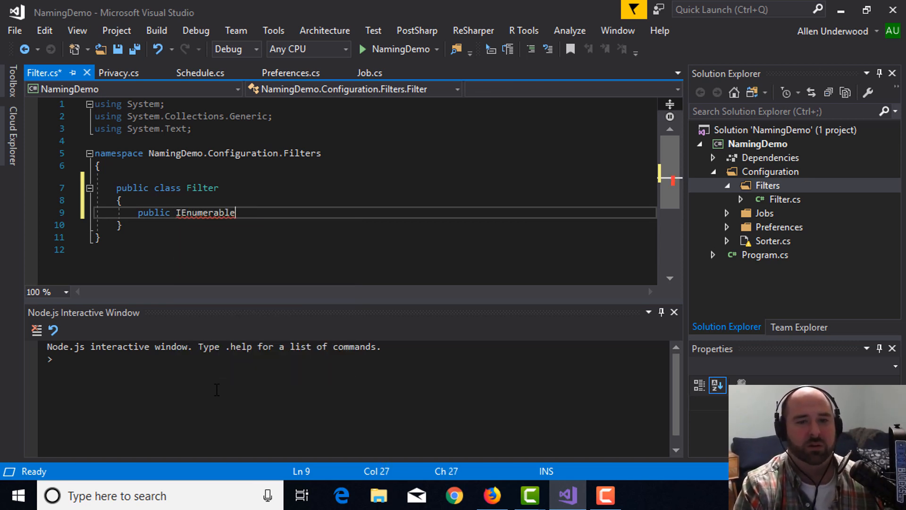
text(<Sorter> Sorters)
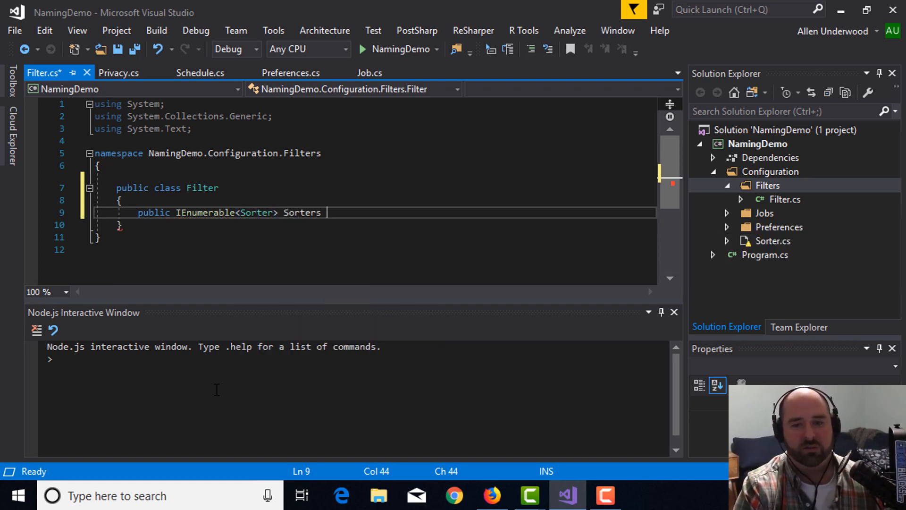
text({ get; set; })
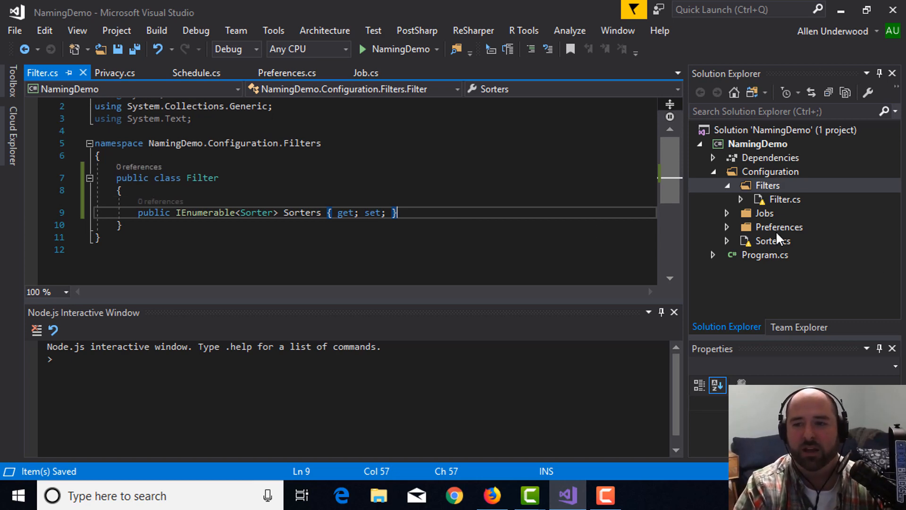
Set Sorter.cs's namespace to NamingDemo.Configuration.Filters and move it into Filters.
double_click(773, 241)
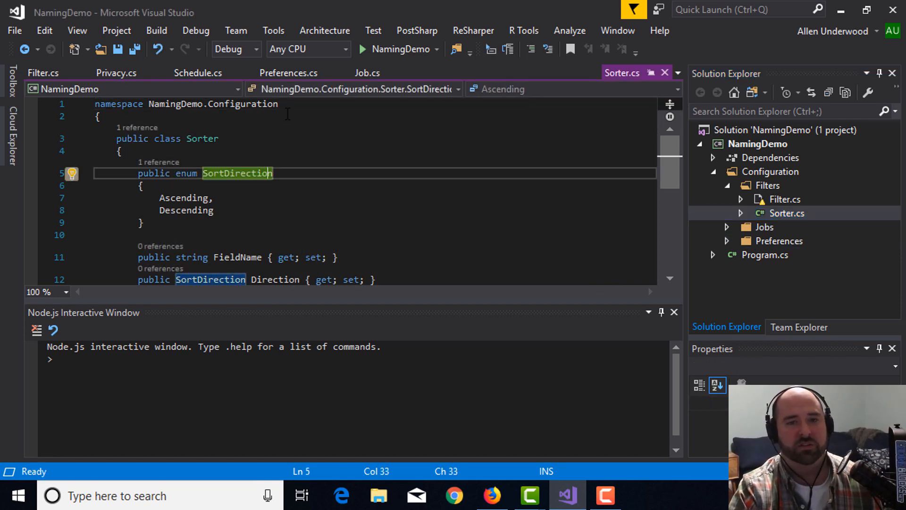
text(.Filters)
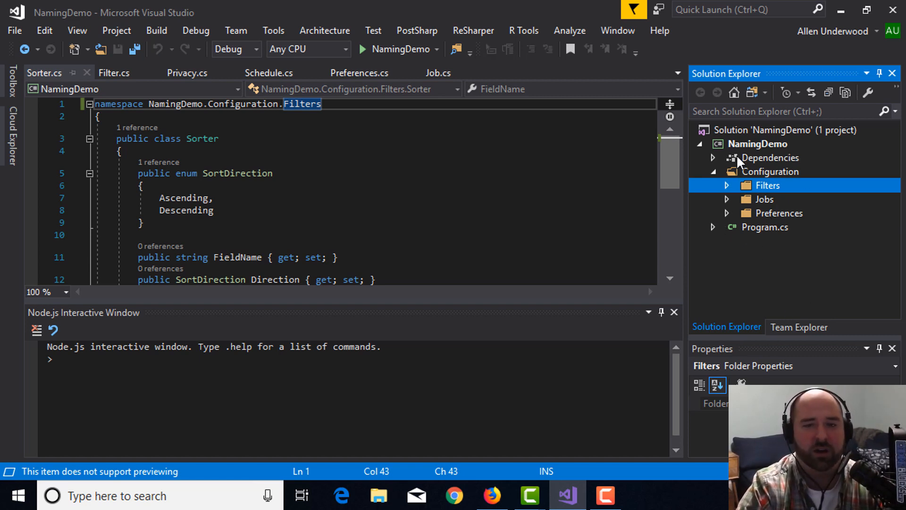
click(770, 171)
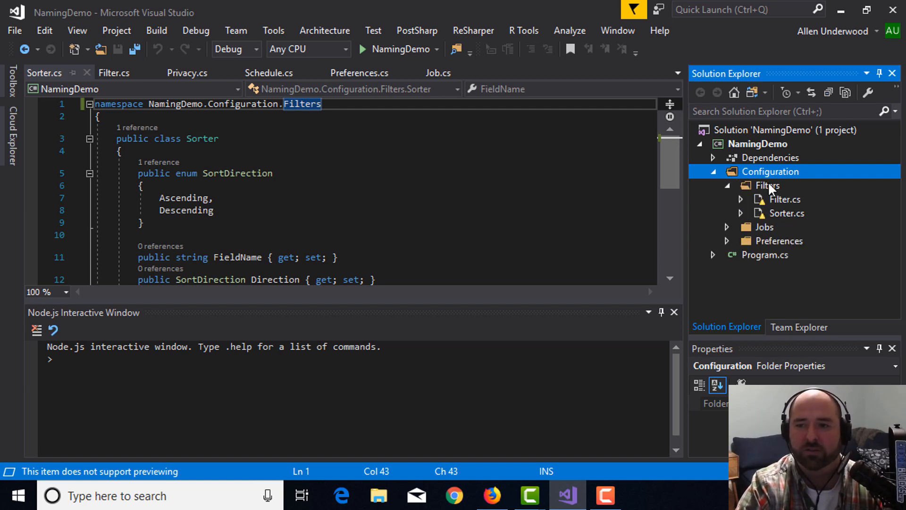
mouse_move(791, 200)
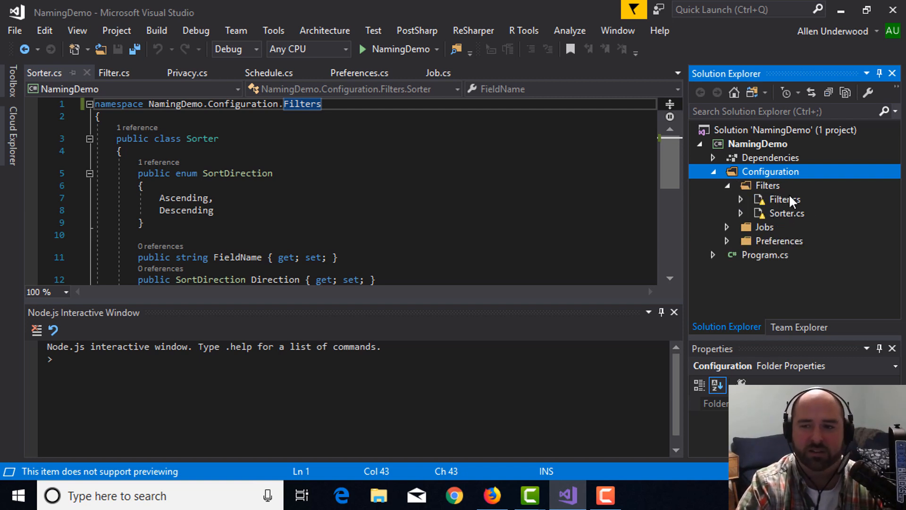
mouse_move(782, 203)
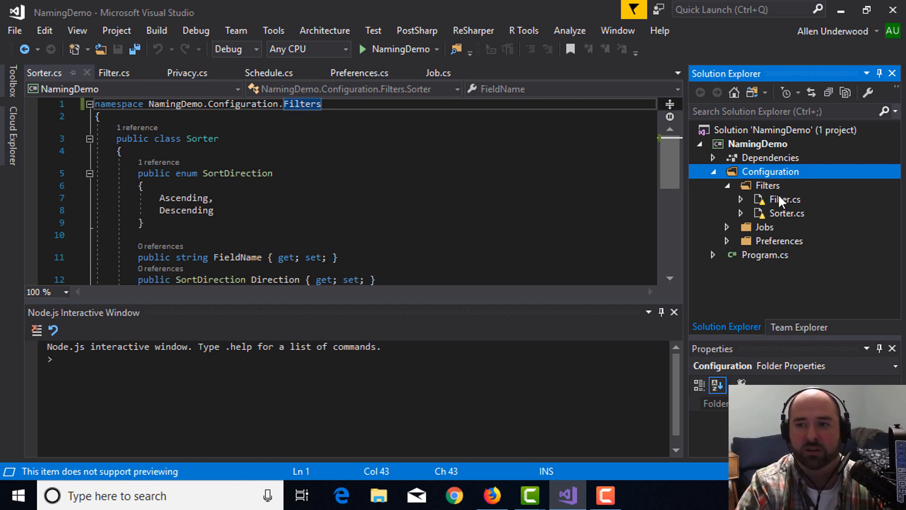
mouse_move(796, 220)
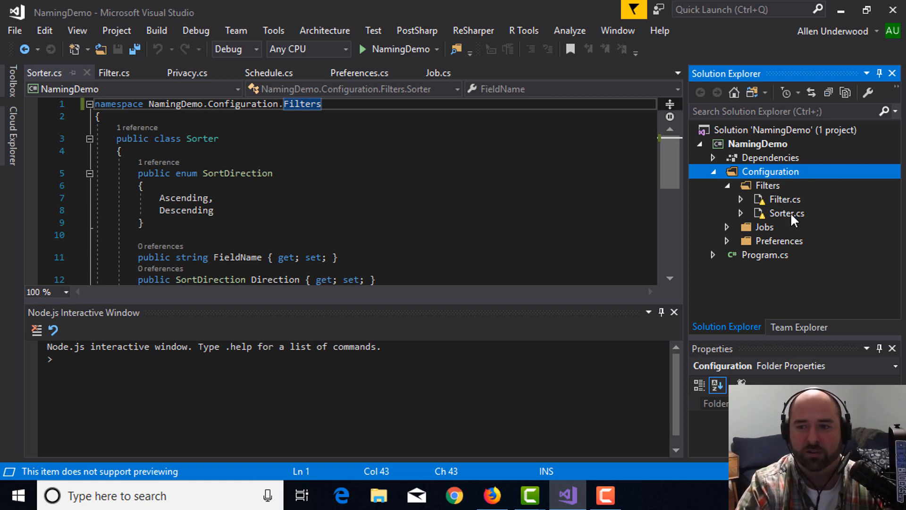
mouse_move(795, 213)
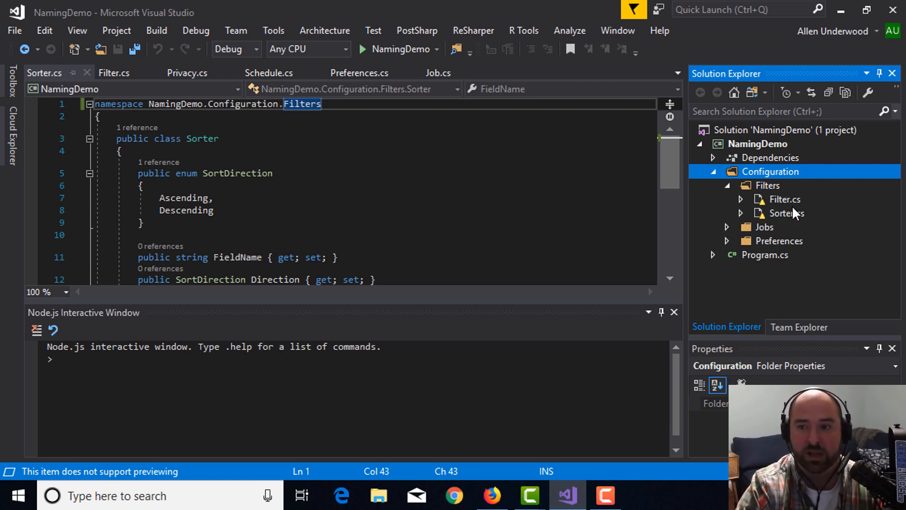
Expand Jobs and Preferences to review their files and select the Configuration folder.
click(726, 227)
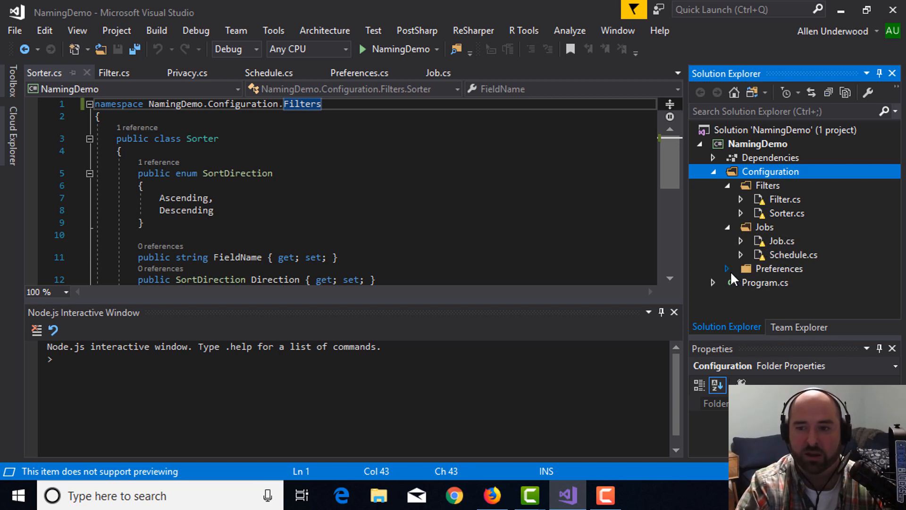
click(727, 269)
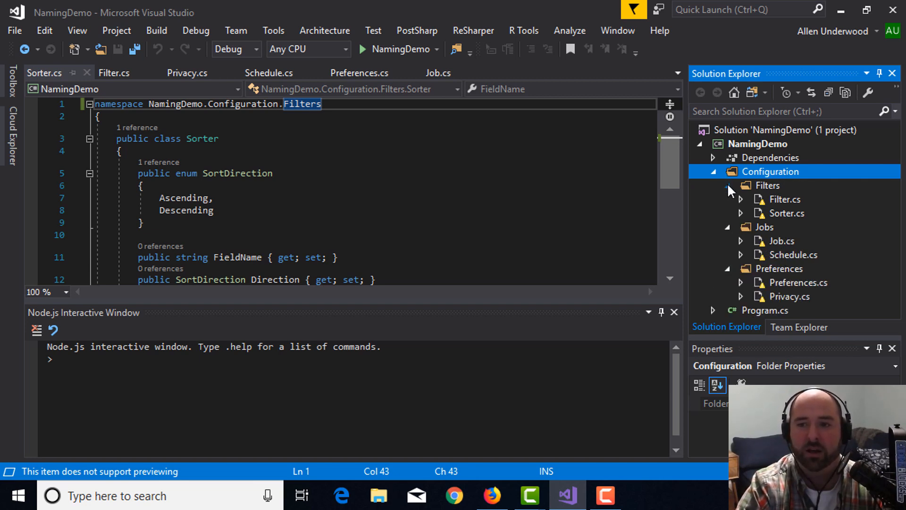
click(727, 186)
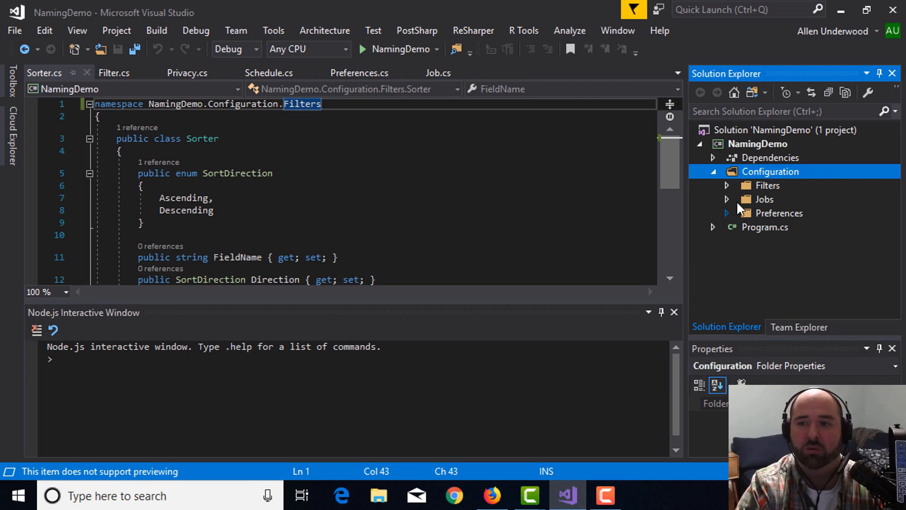
Add a new Naming class file directly under Configuration.
right_click(770, 171)
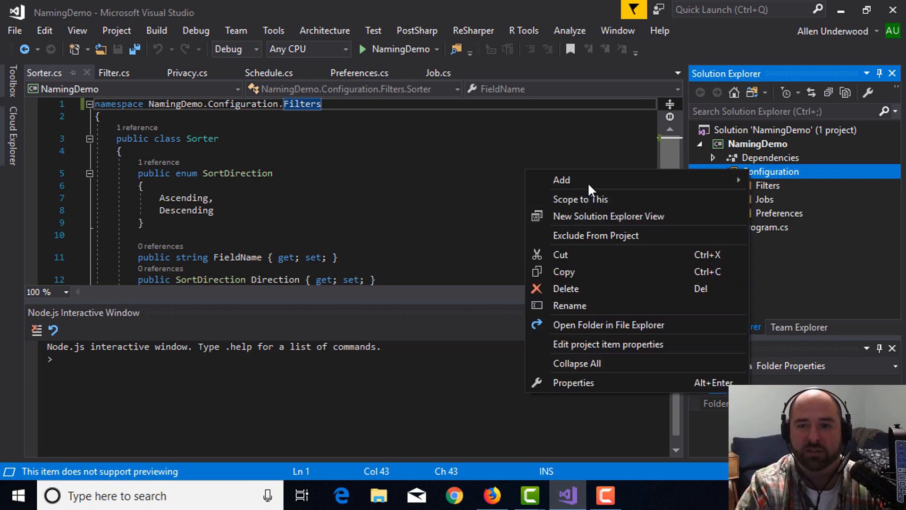
click(561, 180)
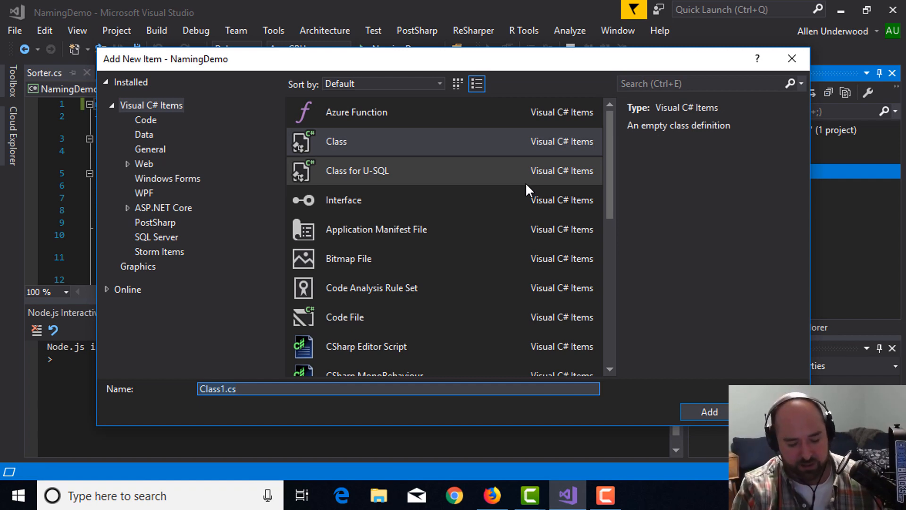
text(Namin)
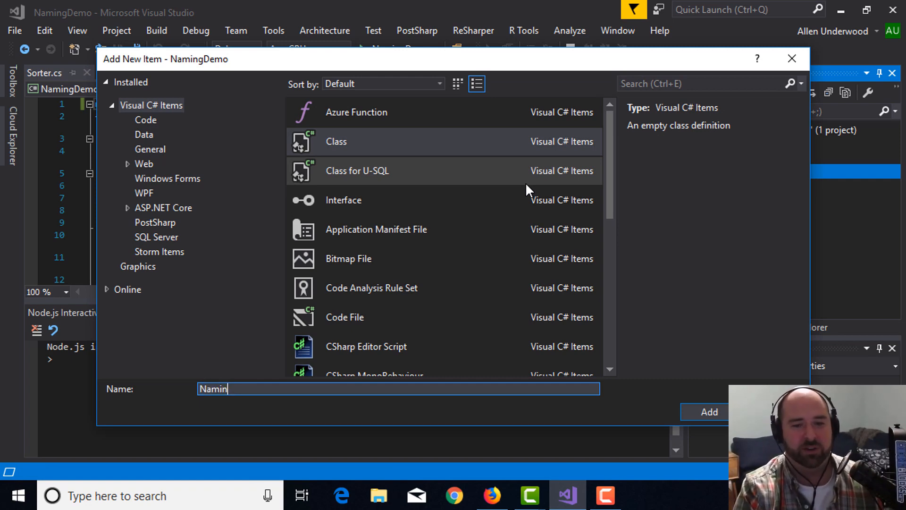
click(709, 412)
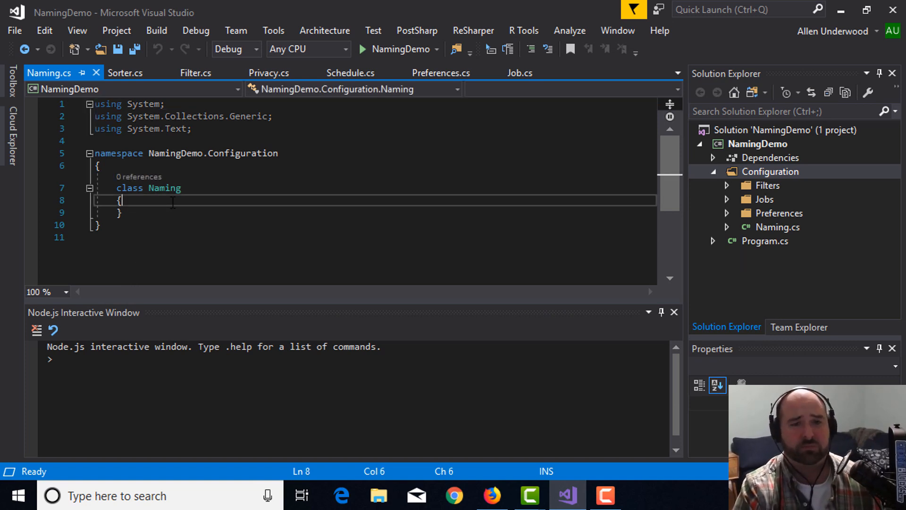
Make Naming public with a string ProperName { get; set; } property.
text(public)
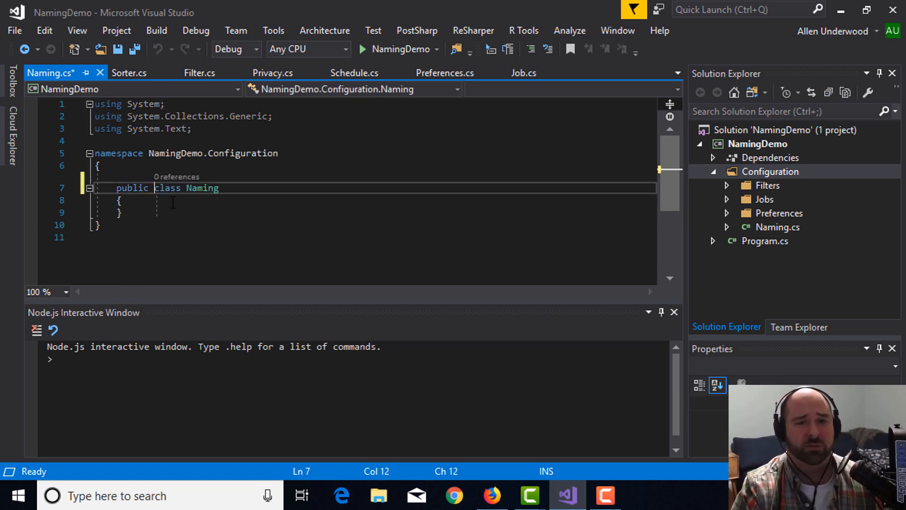
text(string ProperName)
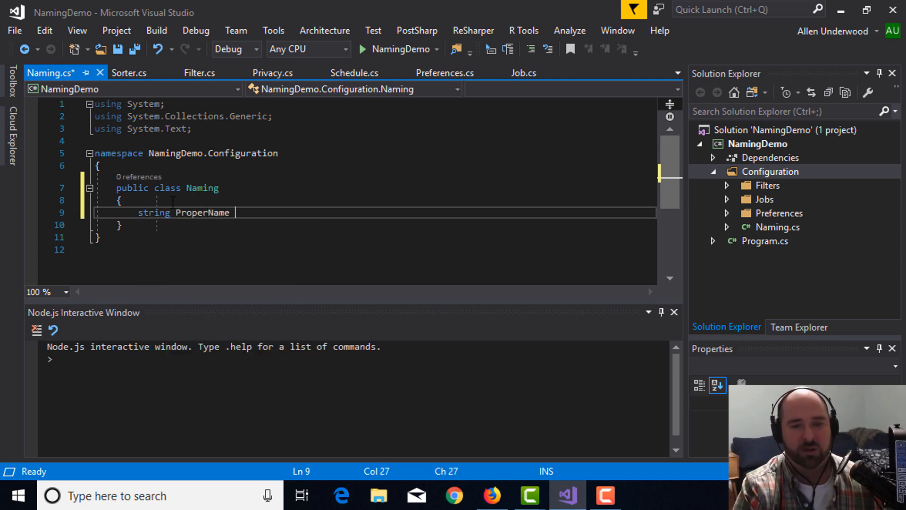
text({ get; set; })
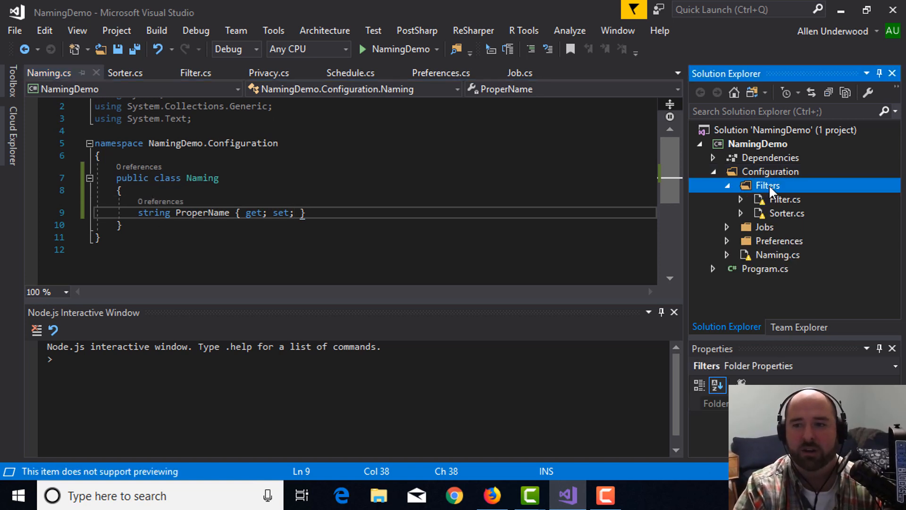
Add a Naming NamingConfig { get; set; } property to Filter.cs and save.
click(786, 200)
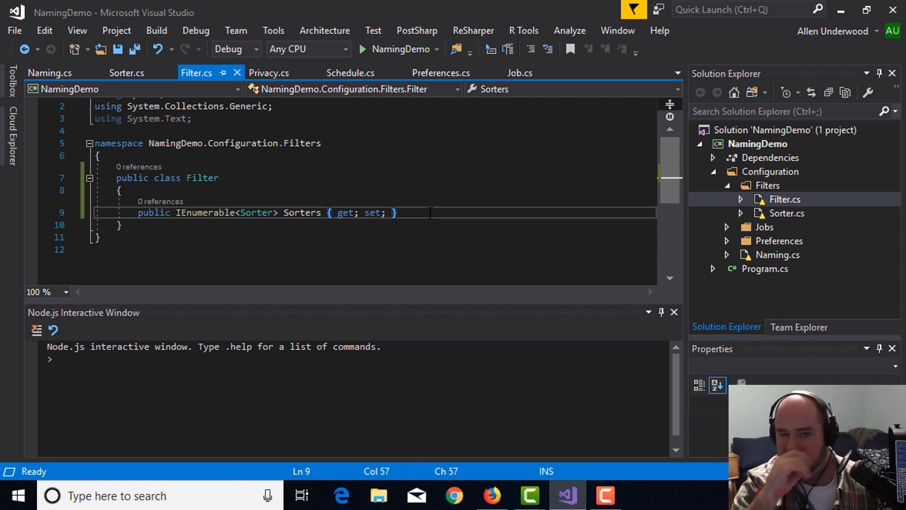
key(Enter)
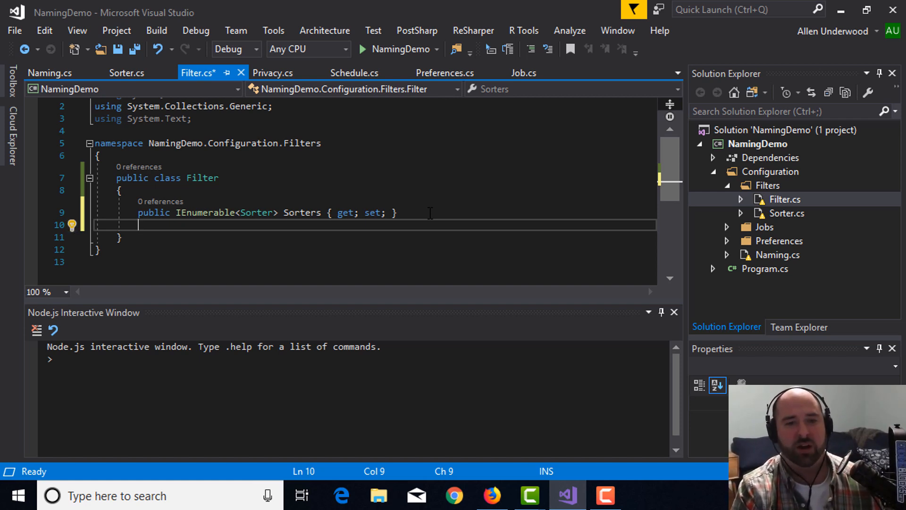
text(Naming)
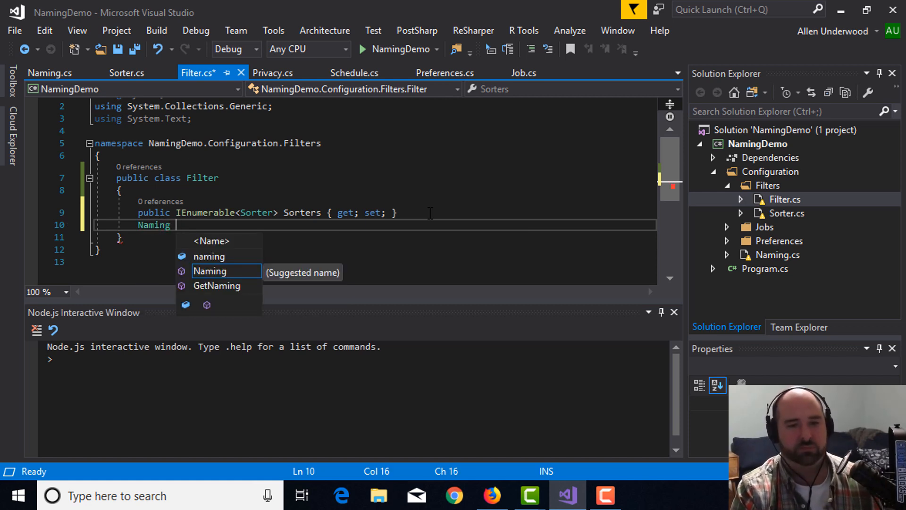
text(NamingConfig { get; set;)
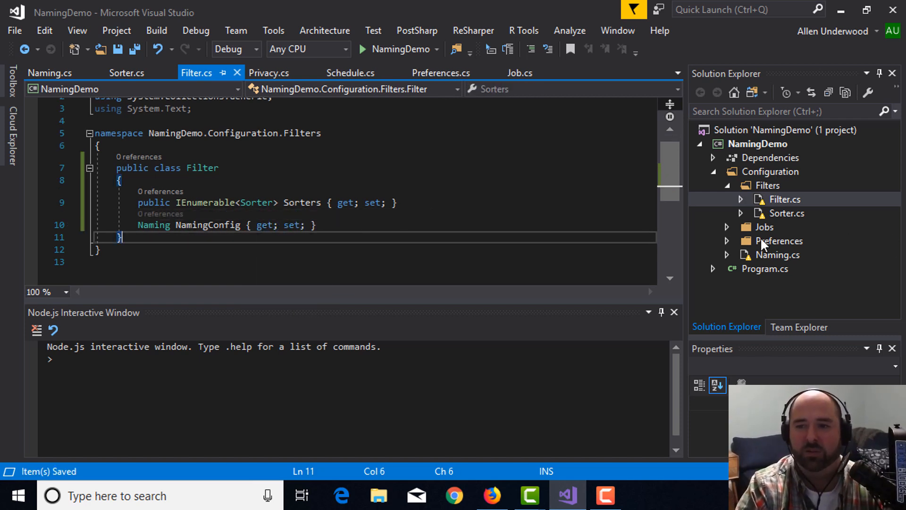
Add public Naming NamingConfig { get; set; } after Schedule in Job.cs, save, and return to Naming.cs.
double_click(764, 227)
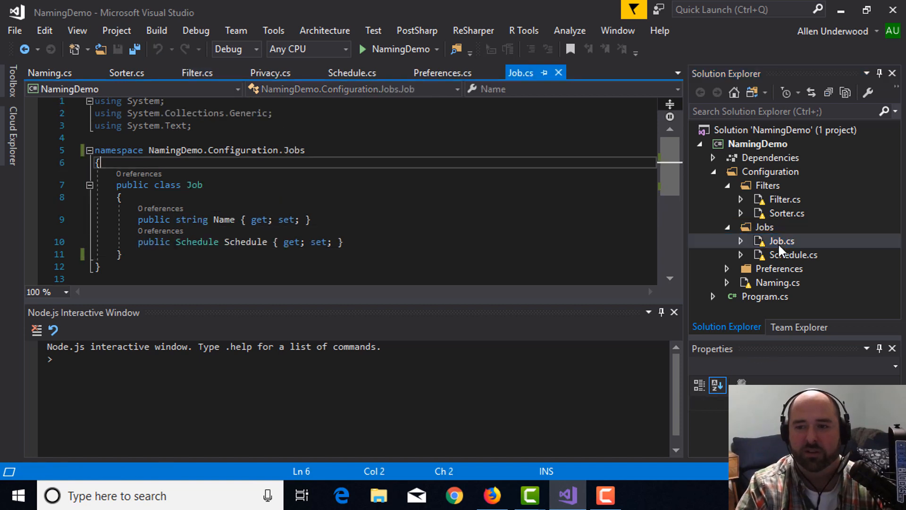
click(381, 241)
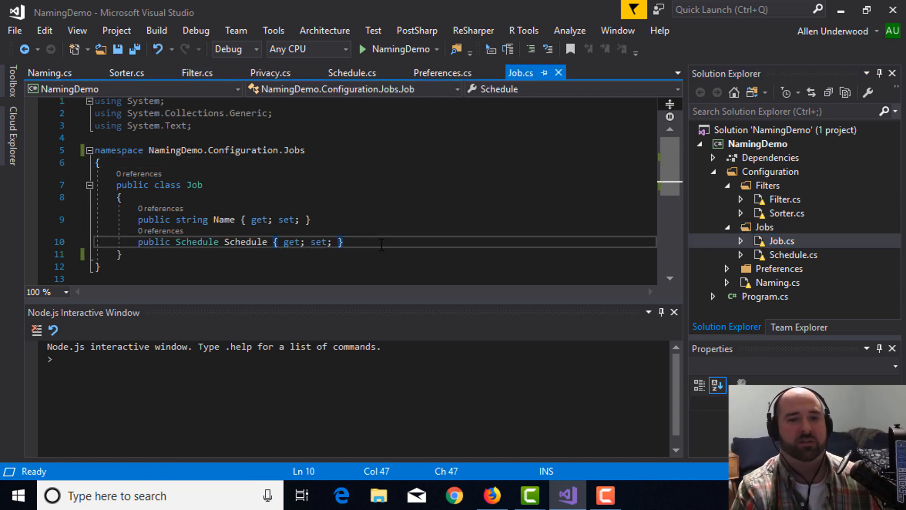
text(pubic)
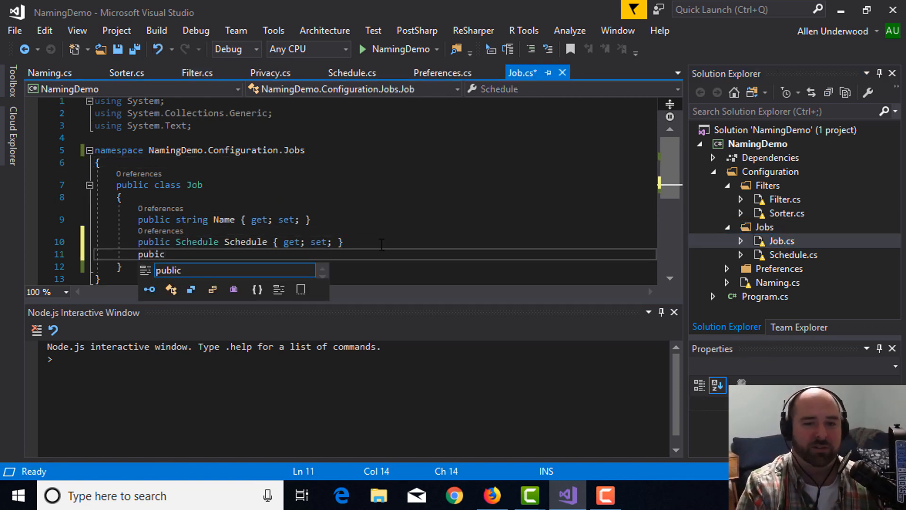
text(Naming Naming)
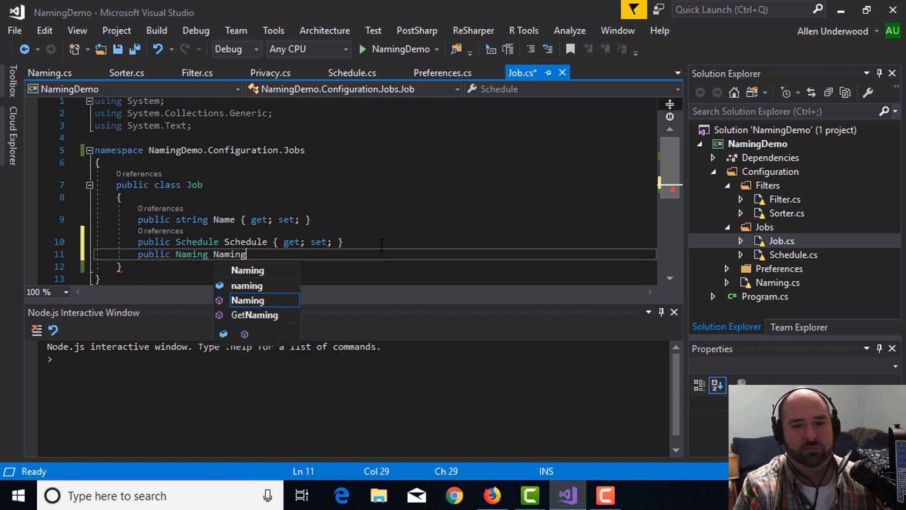
text(Config { get; set;)
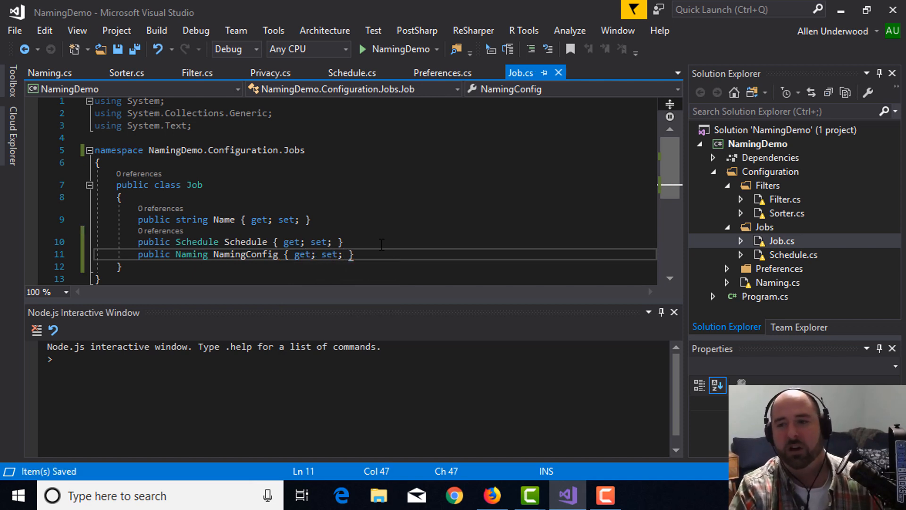
click(765, 227)
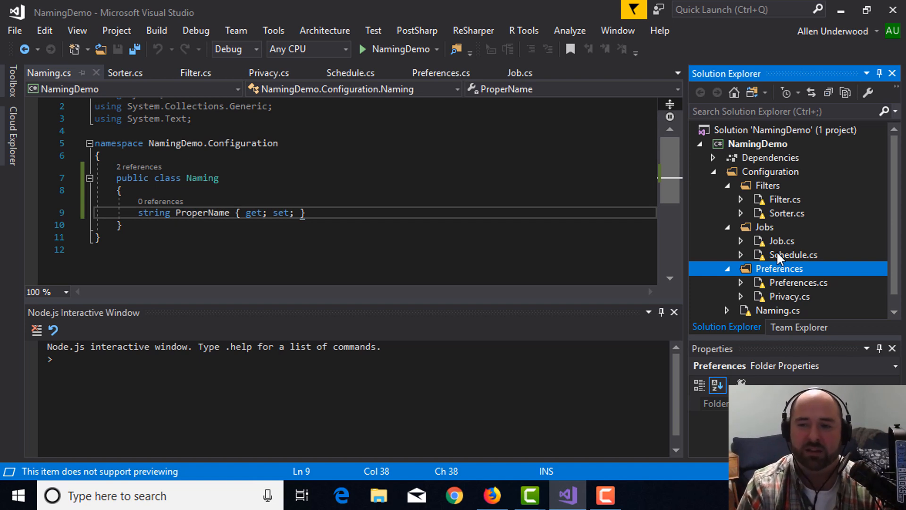
mouse_move(737, 189)
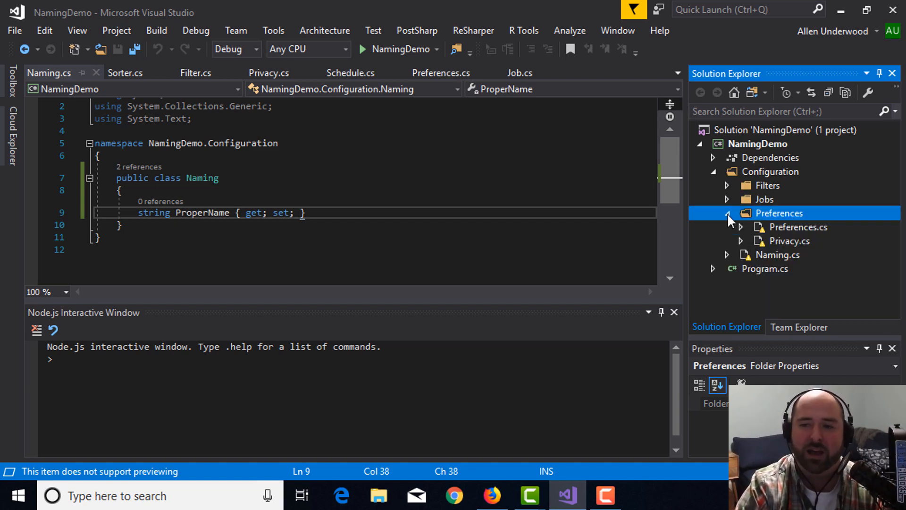
Collapse Preferences, select the Configuration folder and expand Filters to reach Filter.cs.
click(727, 213)
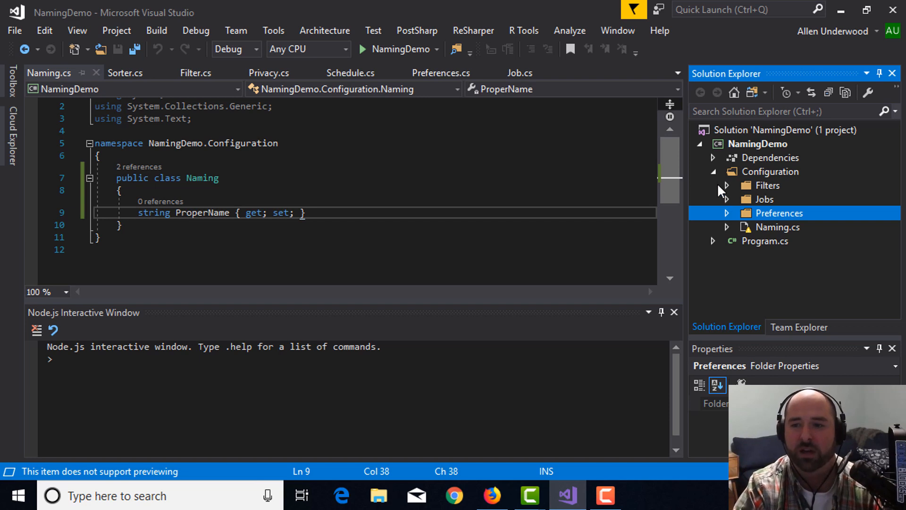
click(770, 171)
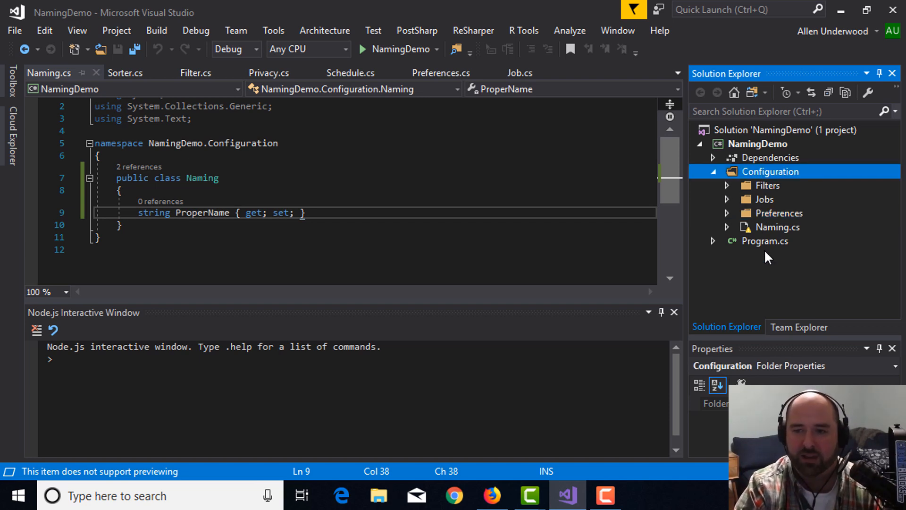
mouse_move(809, 303)
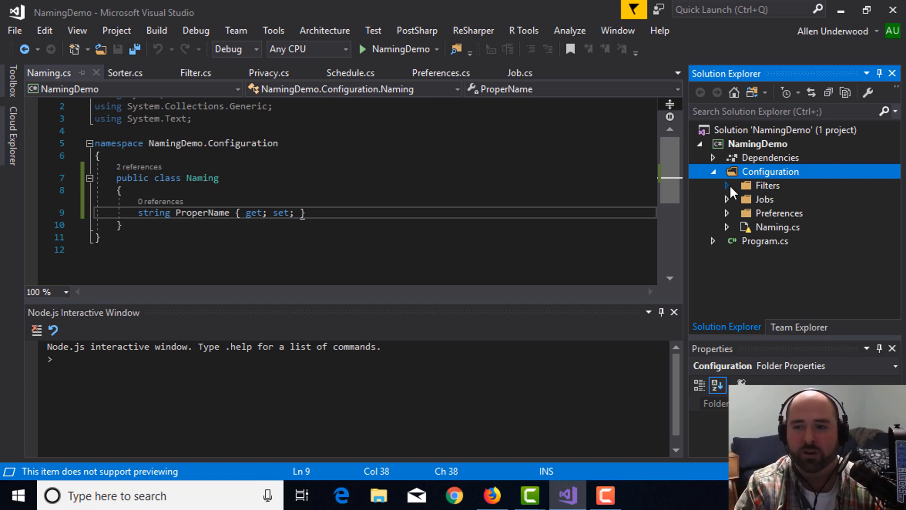
click(727, 186)
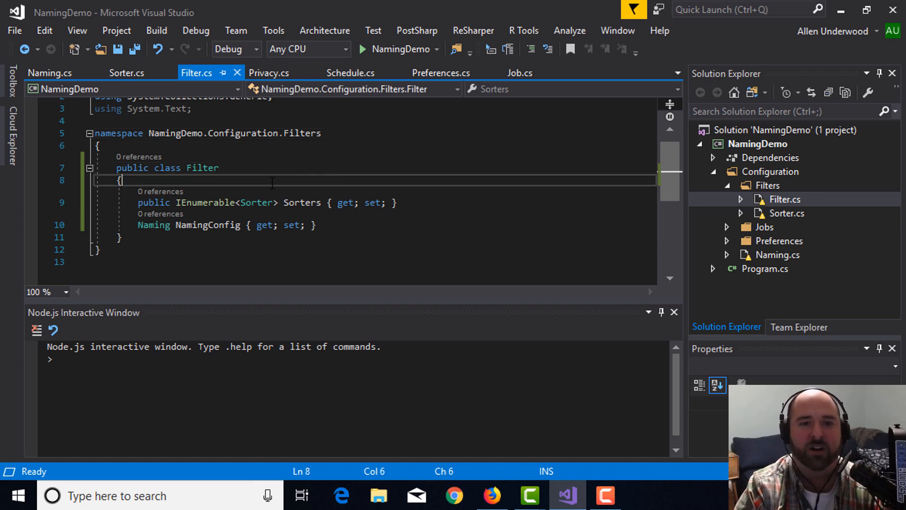
mouse_move(793, 295)
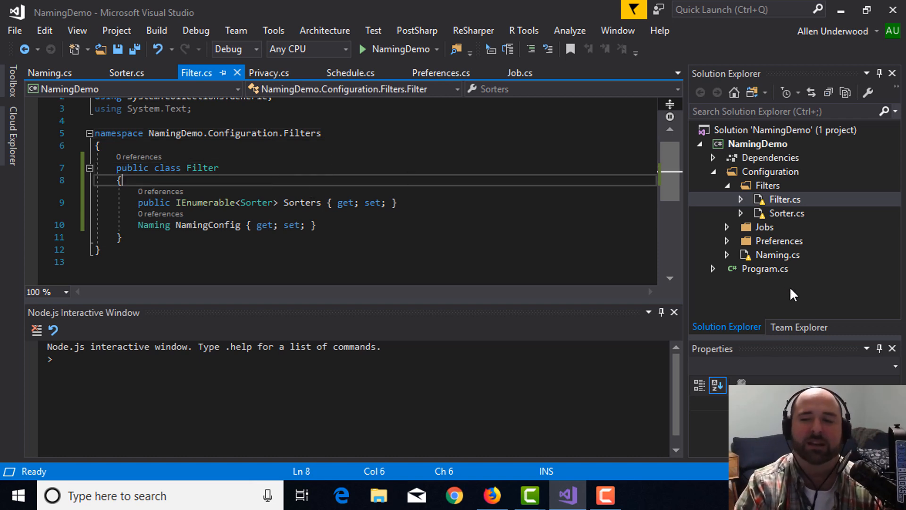
mouse_move(785, 203)
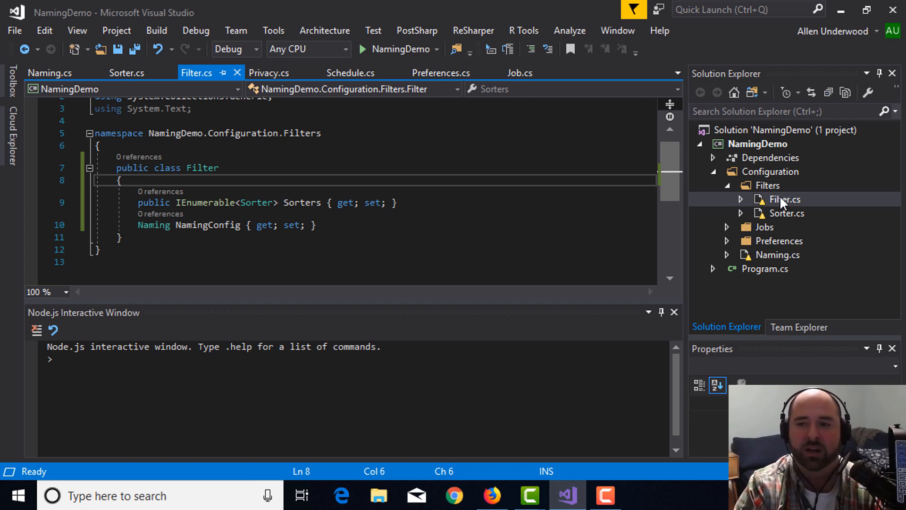
mouse_move(795, 223)
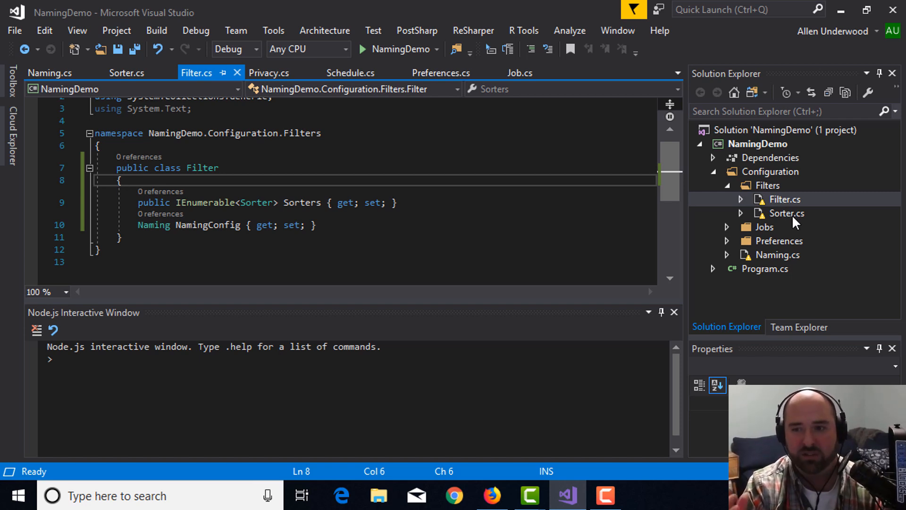